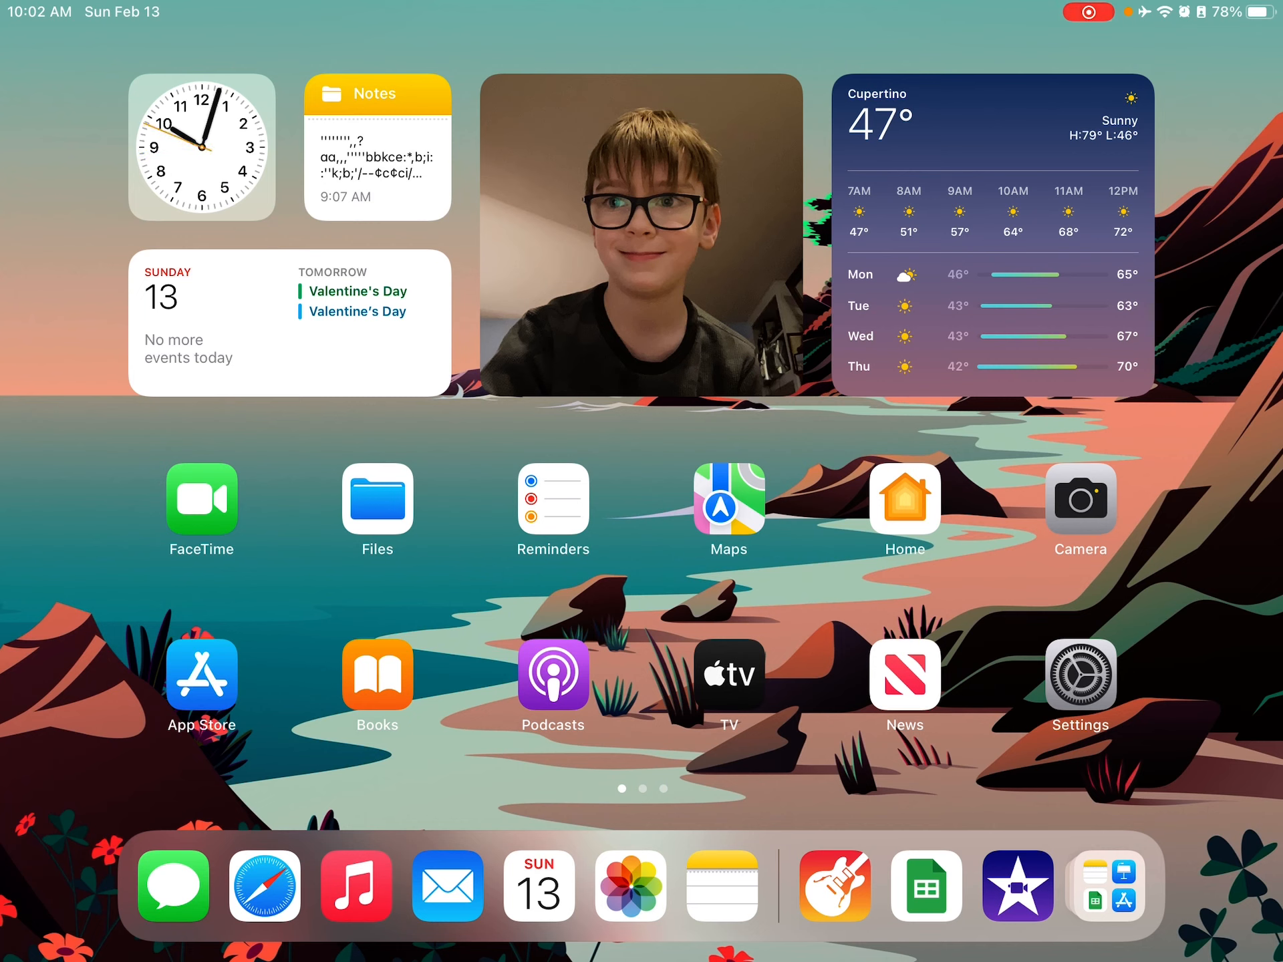
Swipe across the Home Screen pages toward the Pages app.
scroll("left", 3)
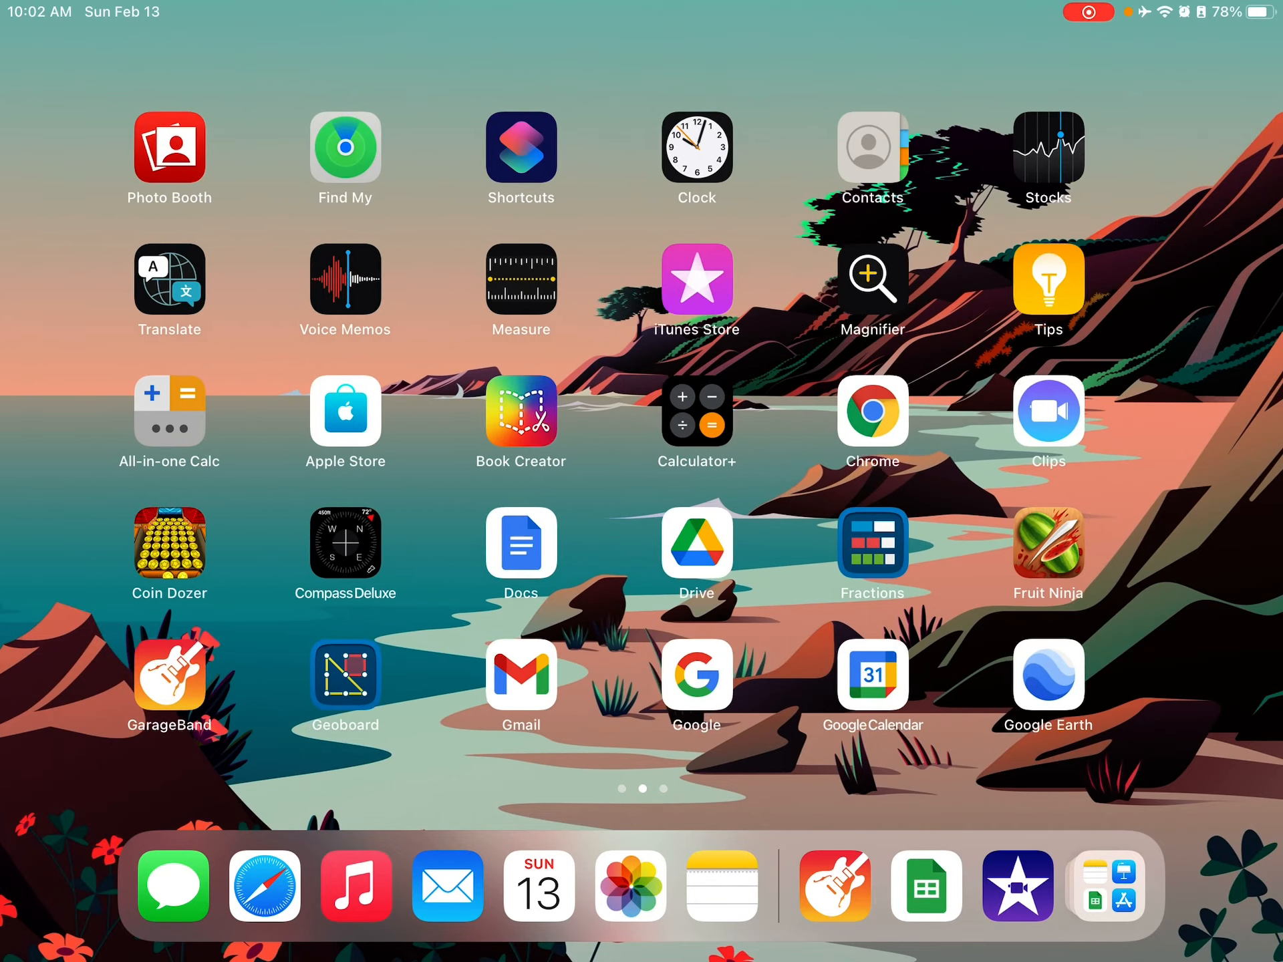
scroll("left", 3)
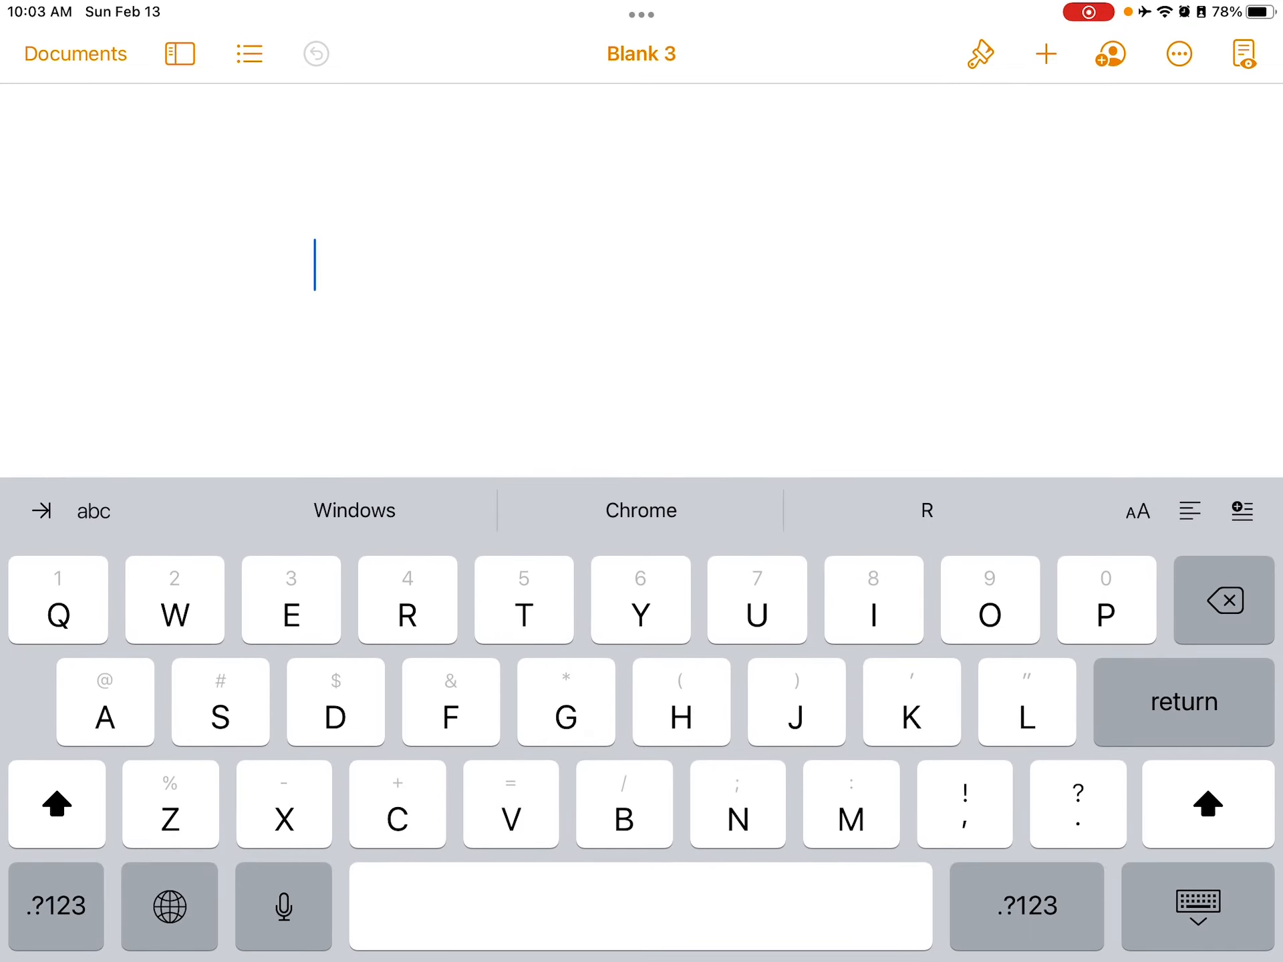
Leave the Blank 3 document and return to the Home Screen.
left_click(980, 54)
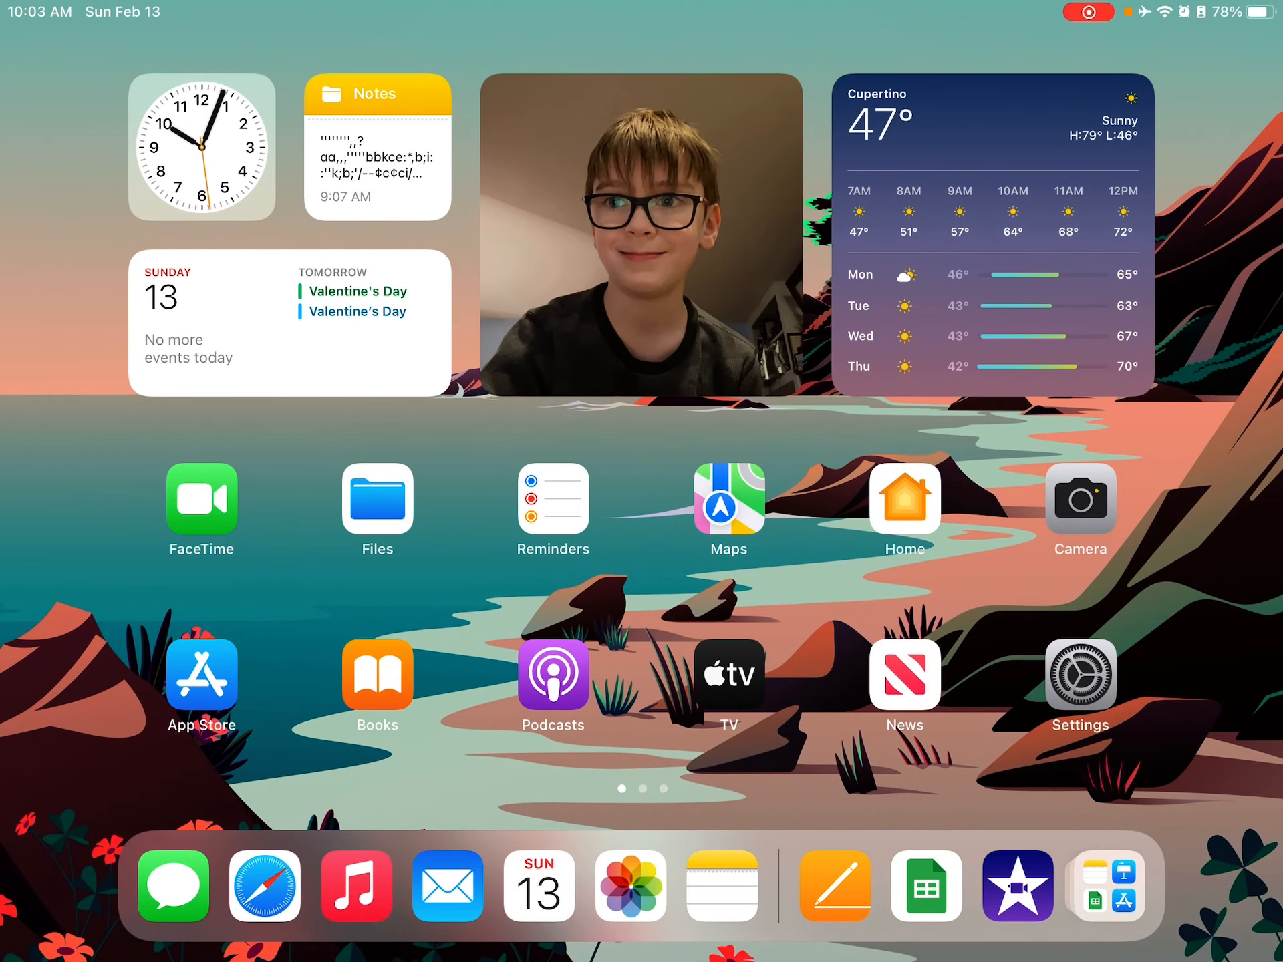
Launch Book Creator and handwrite the Scribble sentence into the text box.
scroll("left", 3)
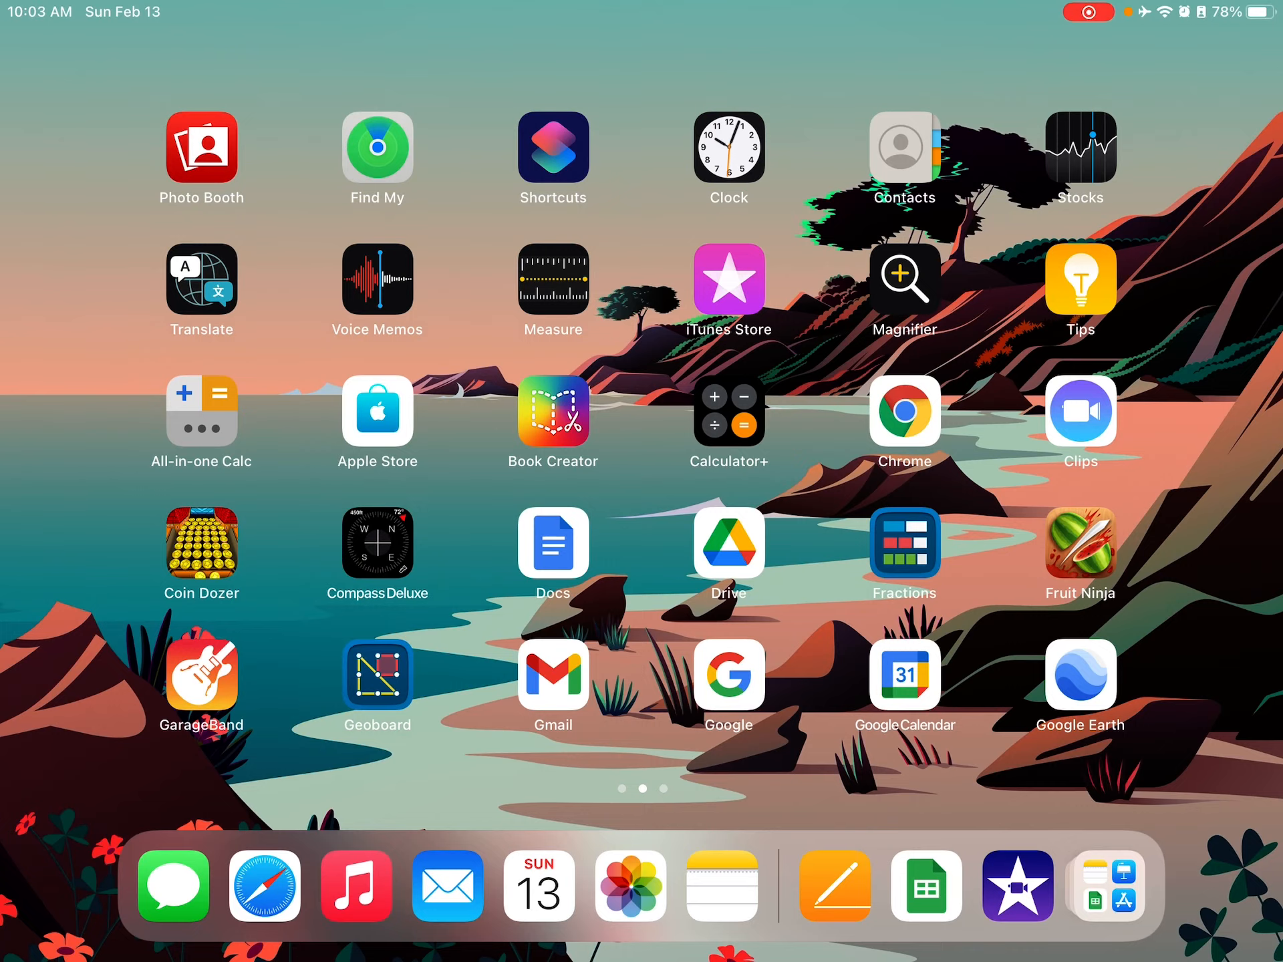
left_click(553, 408)
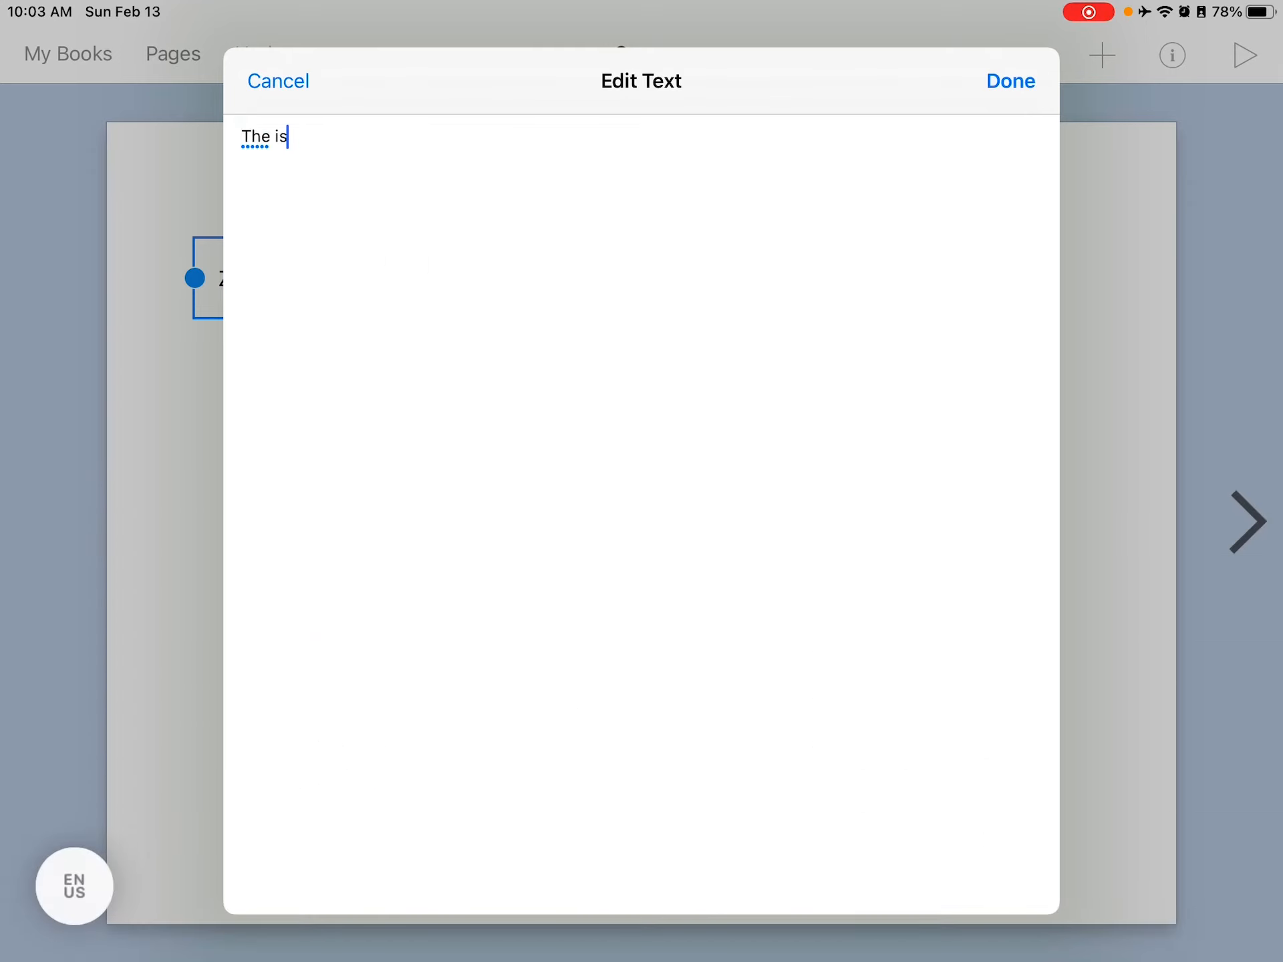
type("me")
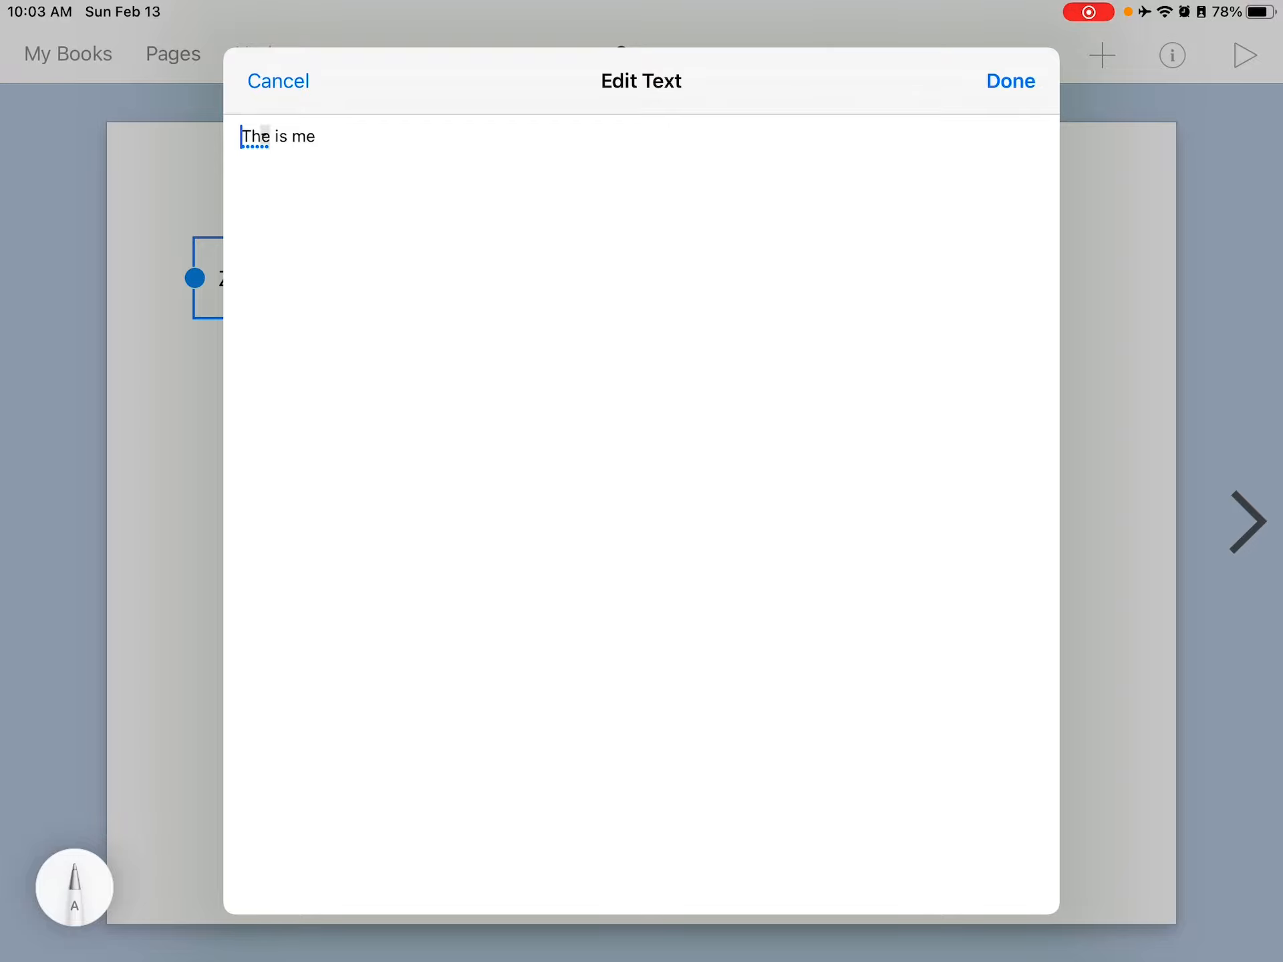
Correct 'The' to 'This', remove the stray character, and end with a period.
double_click(255, 137)
type("is")
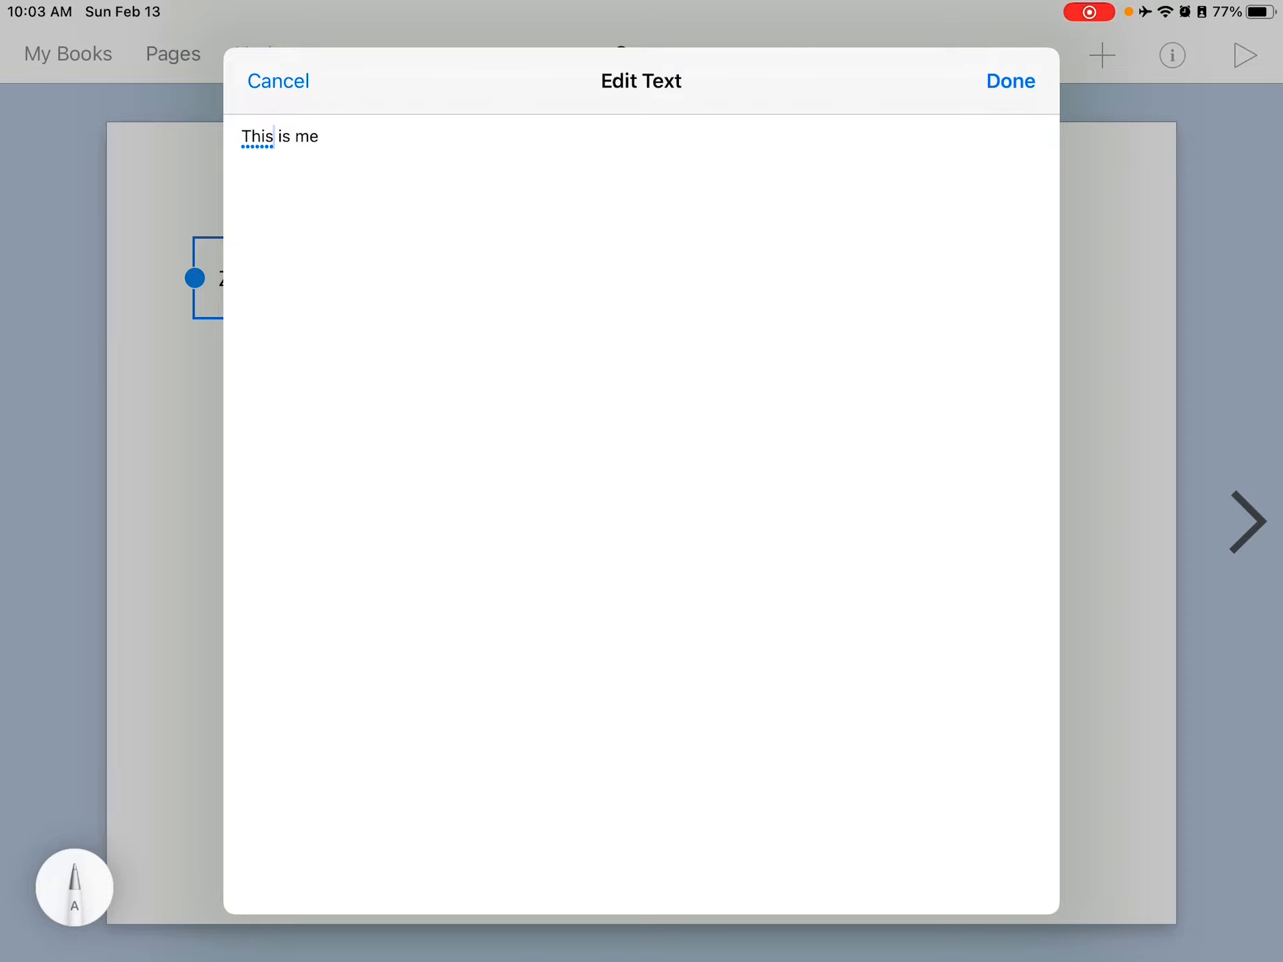
left_click(279, 136)
type(" using Scribbleb")
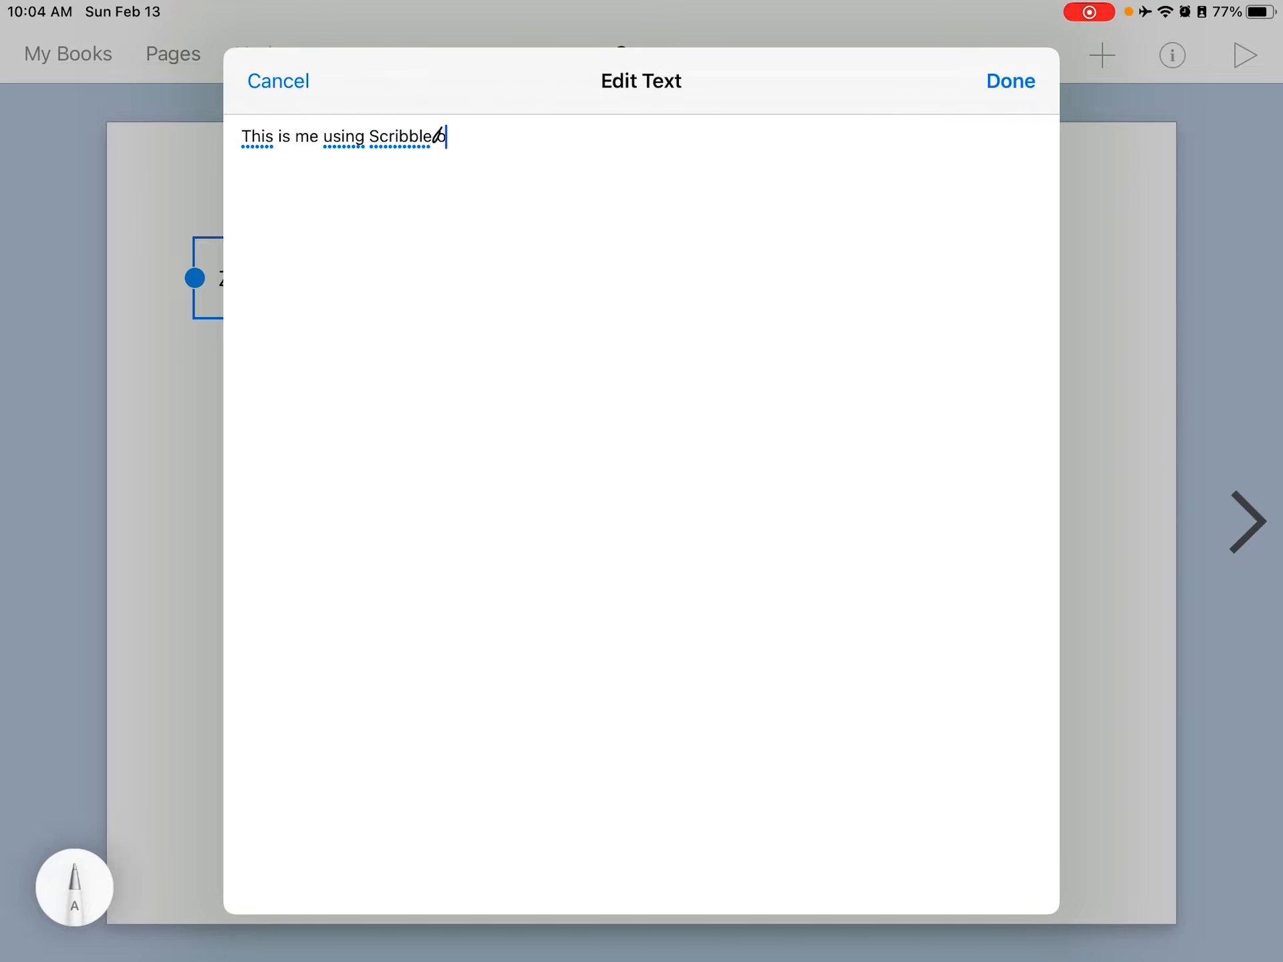
key("backspace")
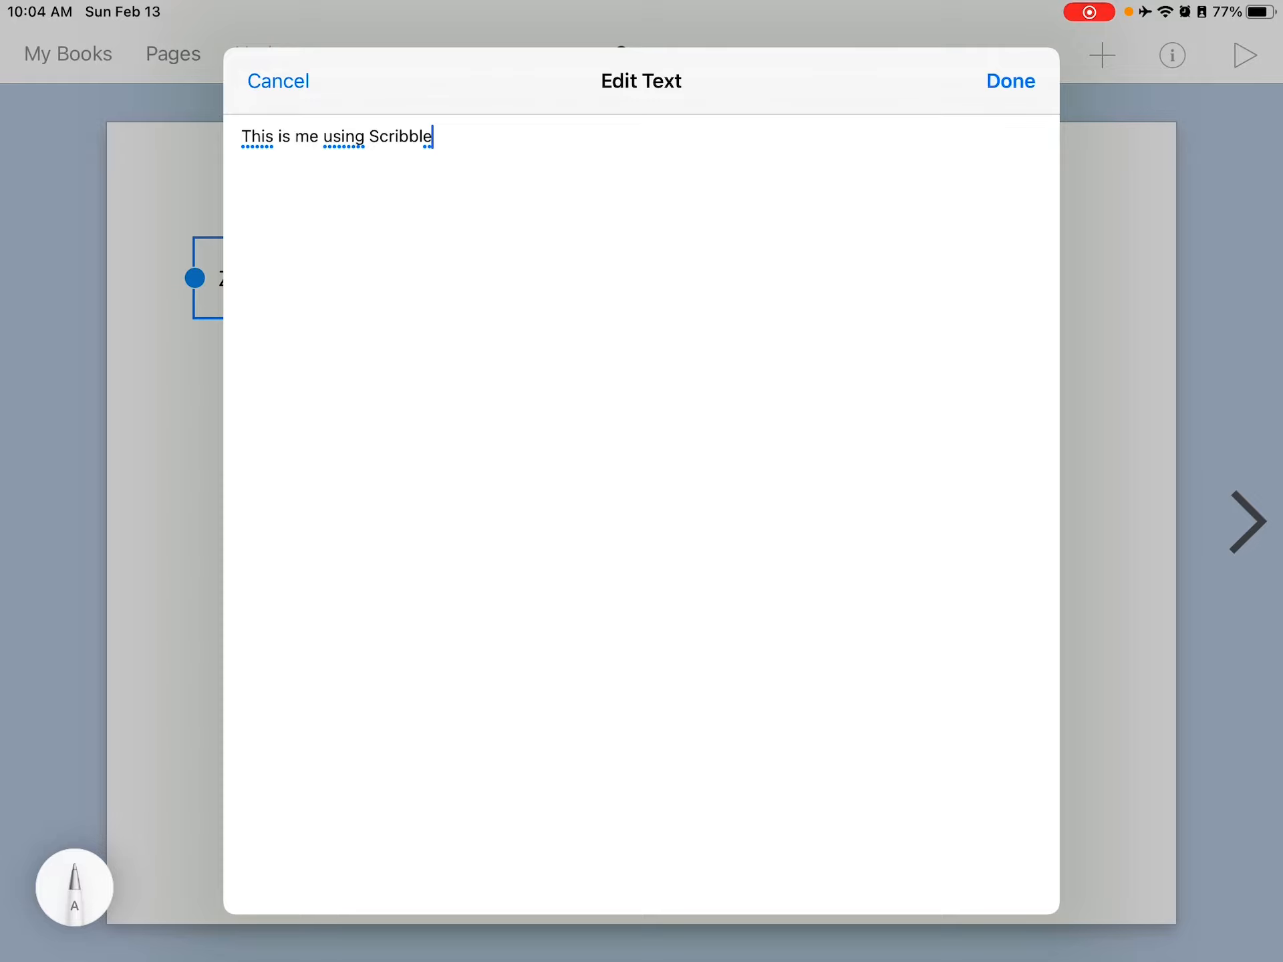
type(".")
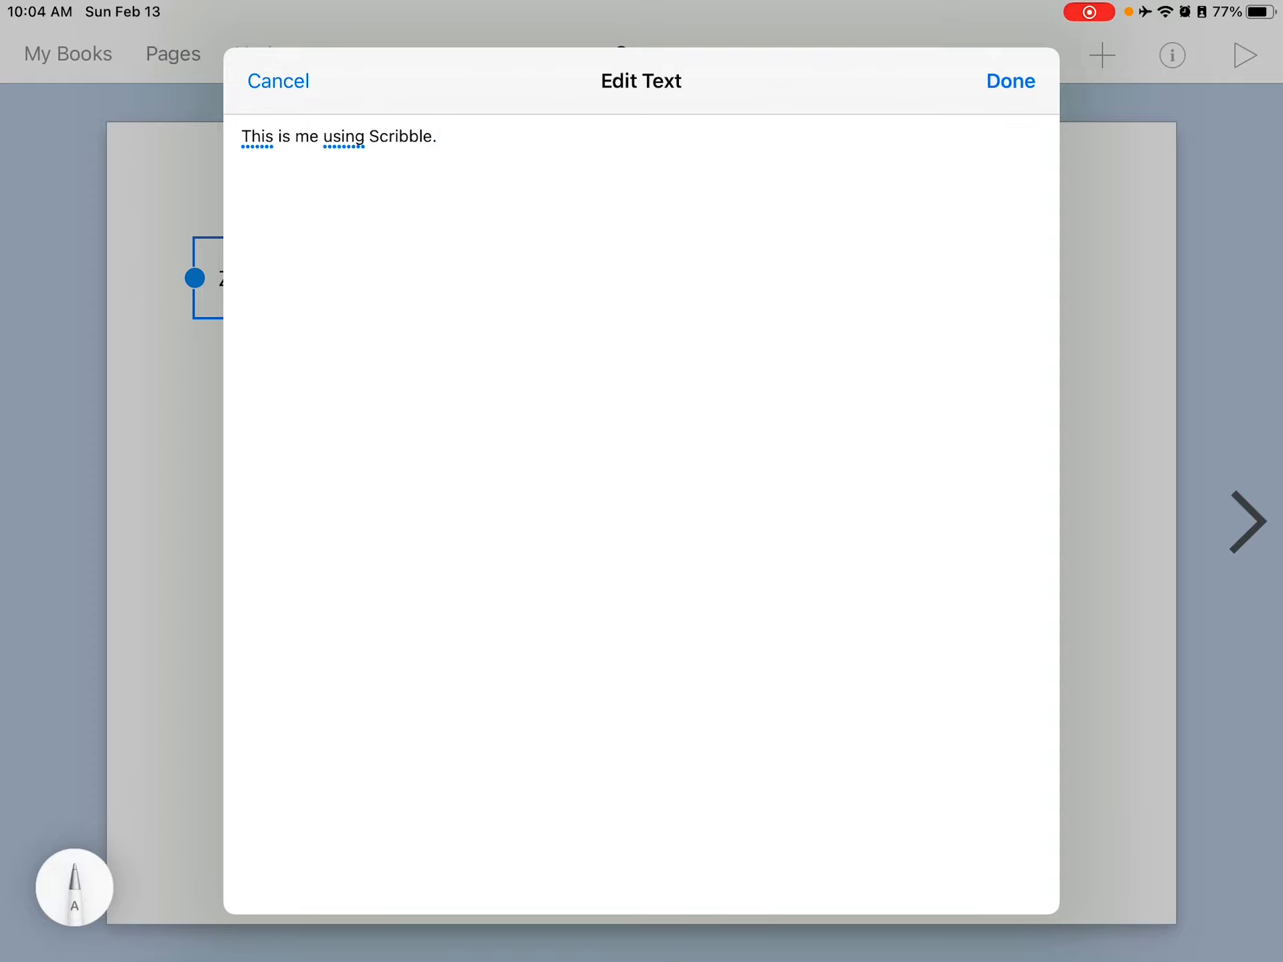
Select the word Scribble, then select all and delete the sentence.
left_click(387, 136)
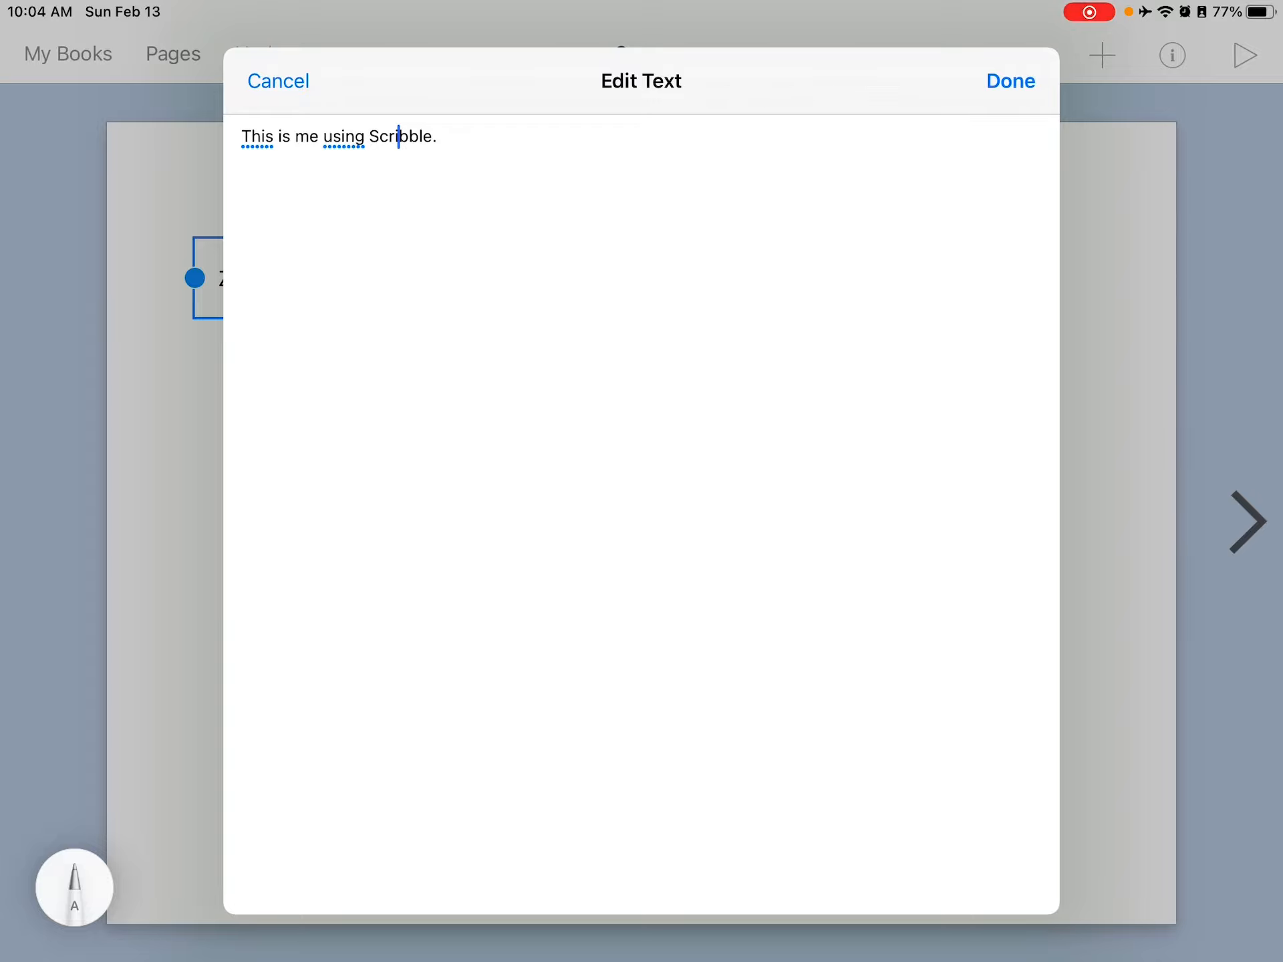
double_click(343, 136)
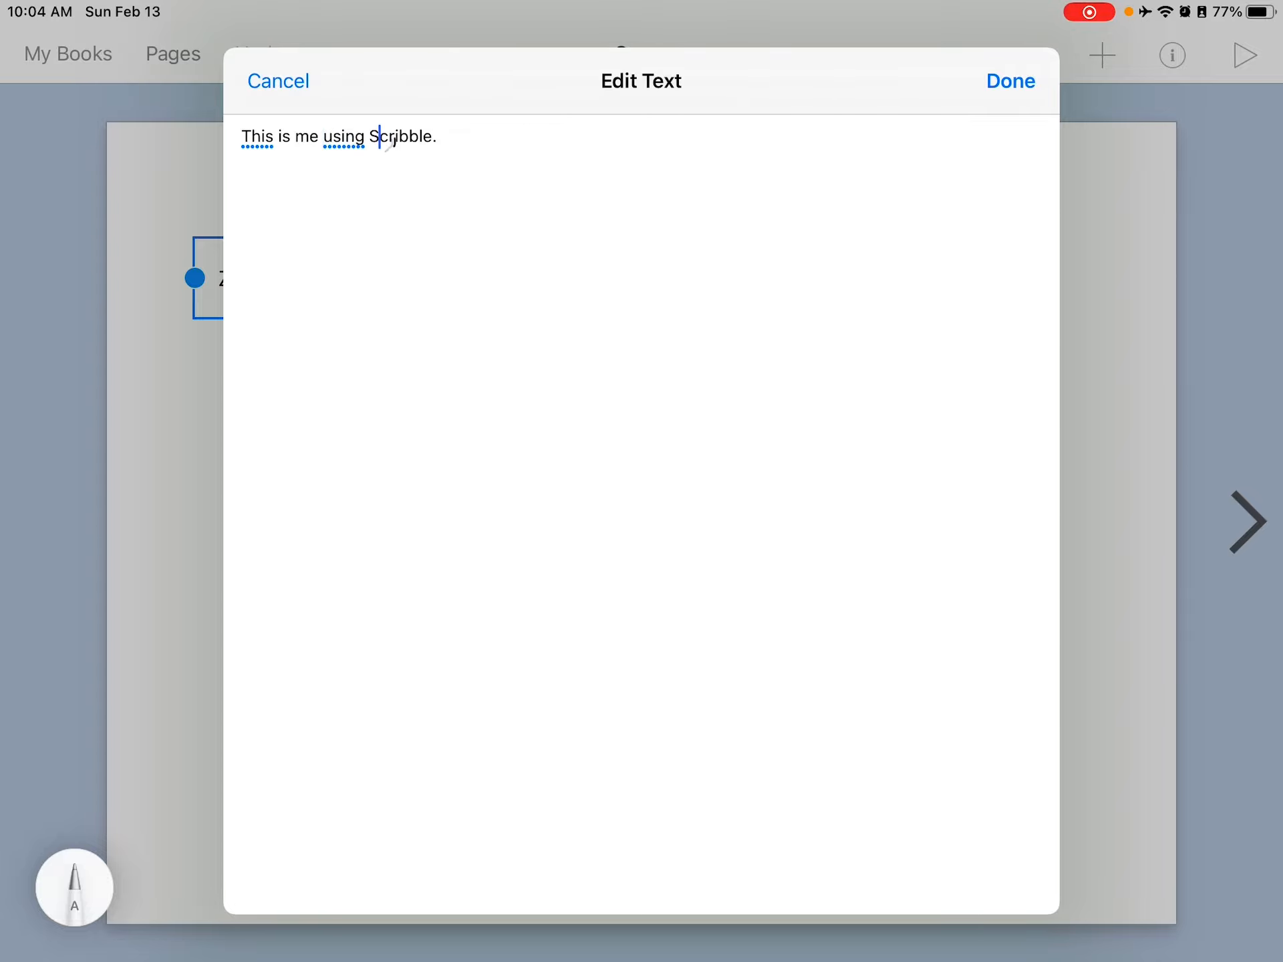
double_click(400, 136)
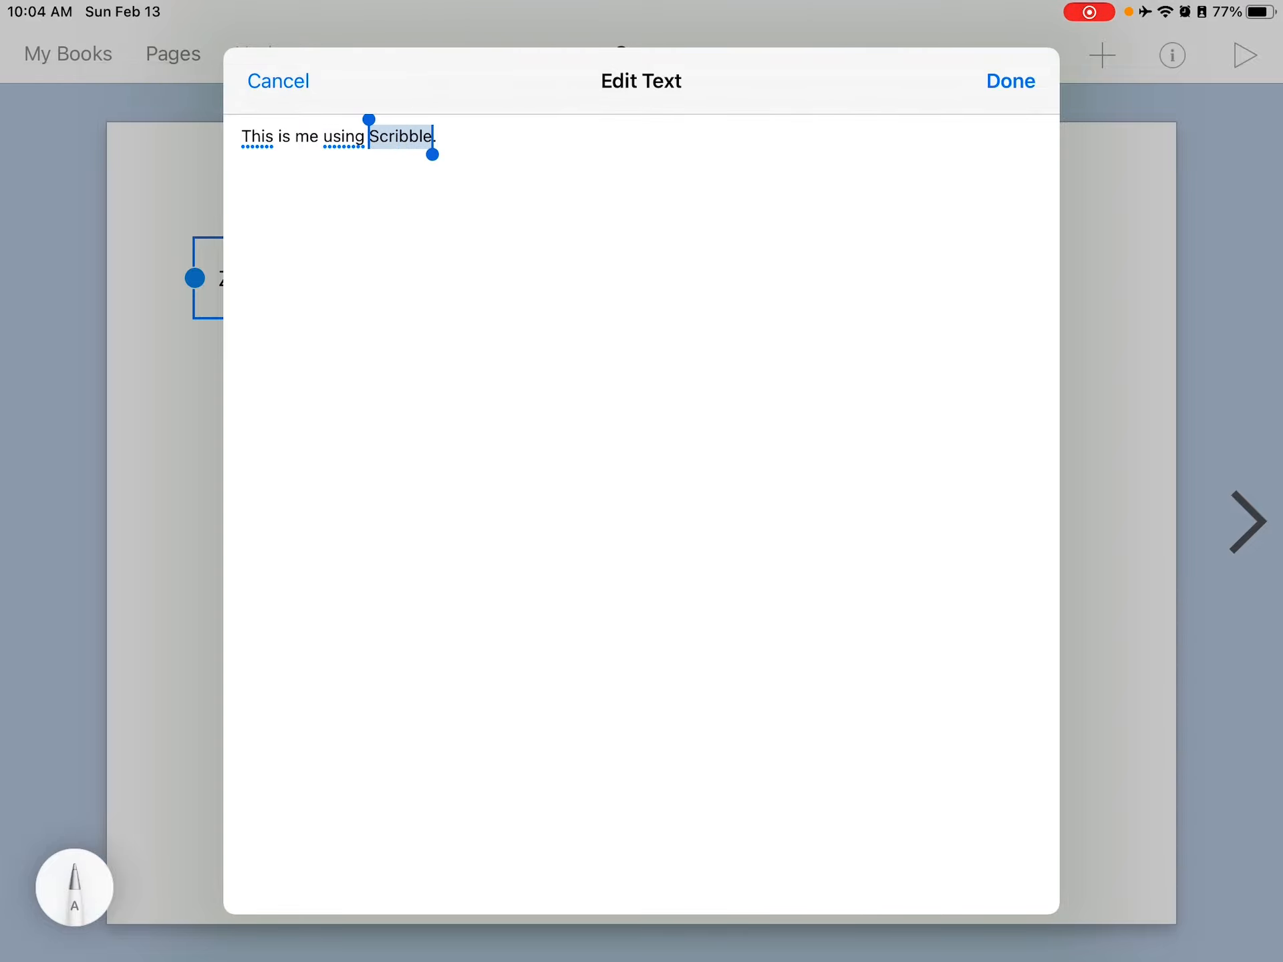
left_click(401, 137)
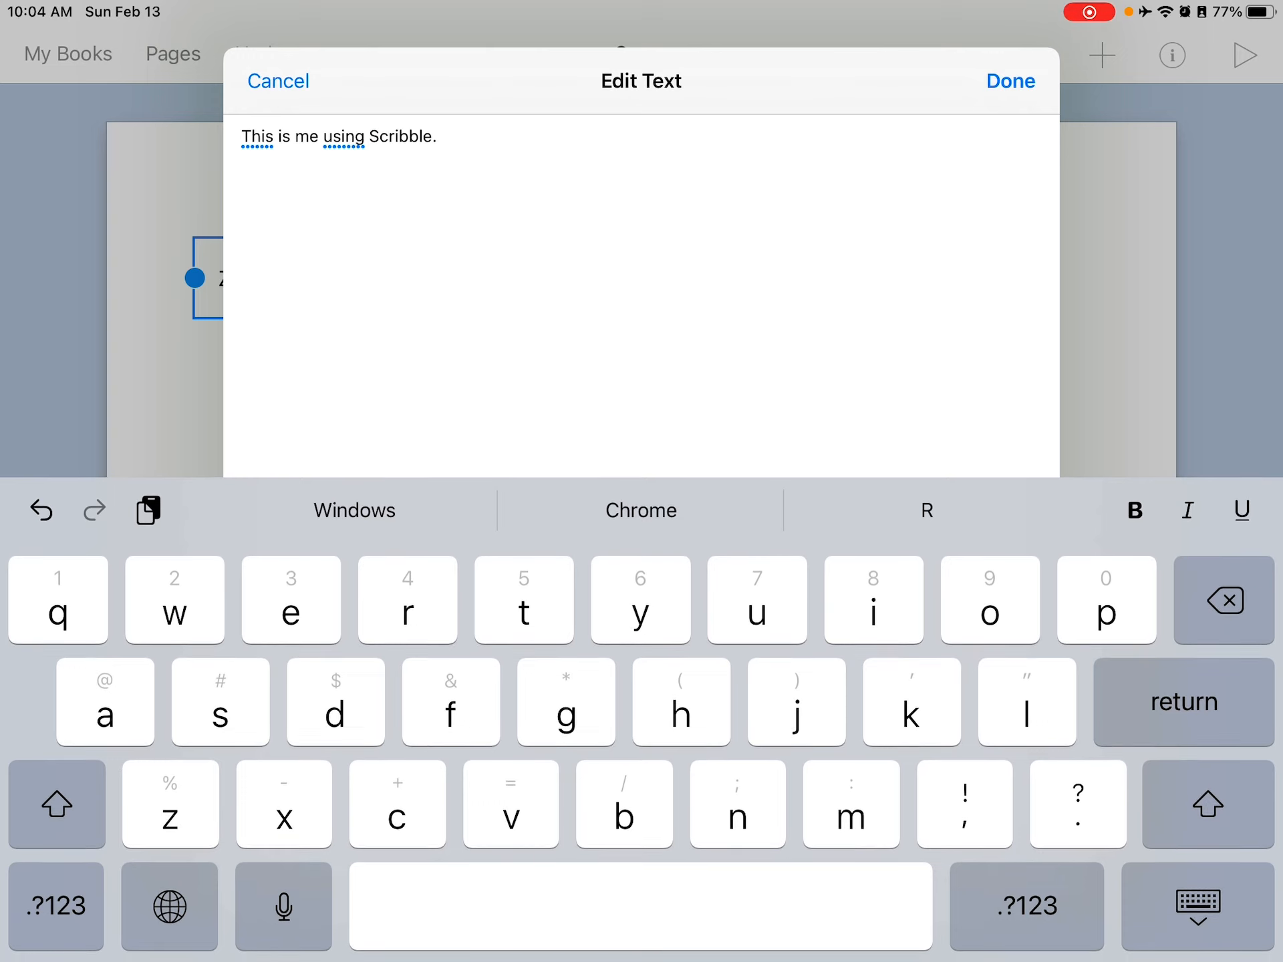
left_click(1196, 904)
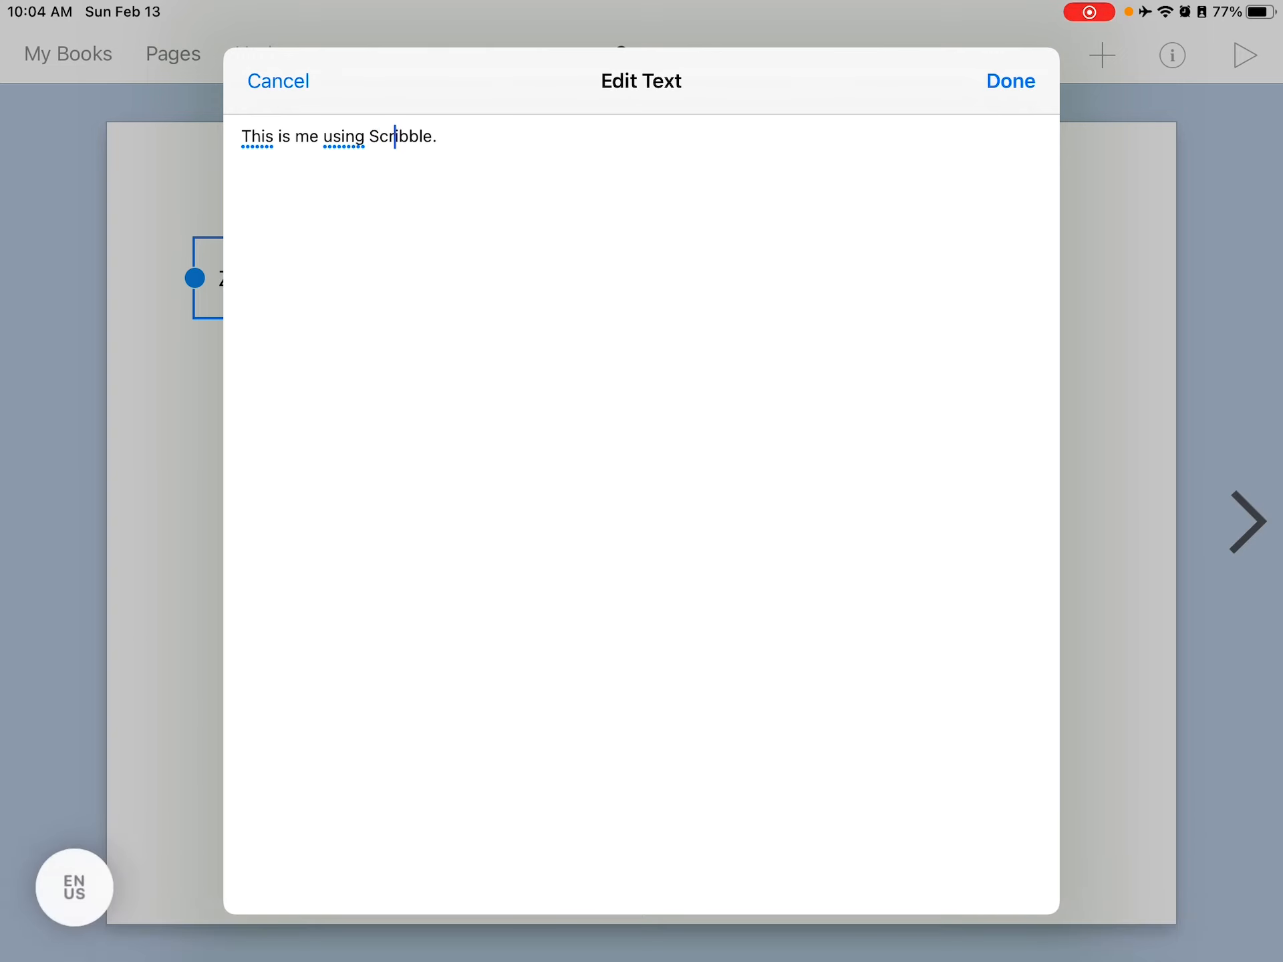
double_click(338, 136)
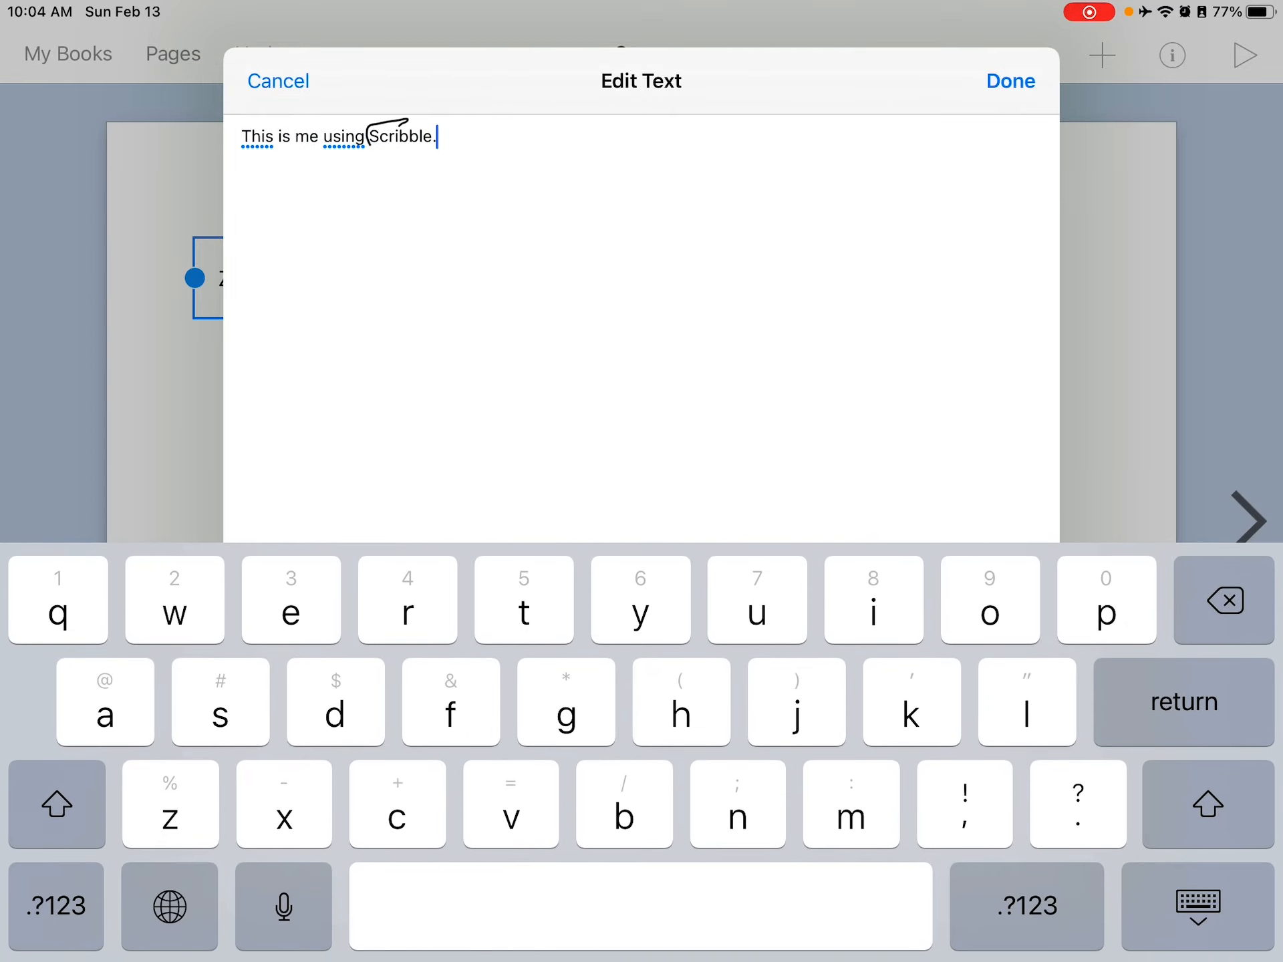
double_click(401, 136)
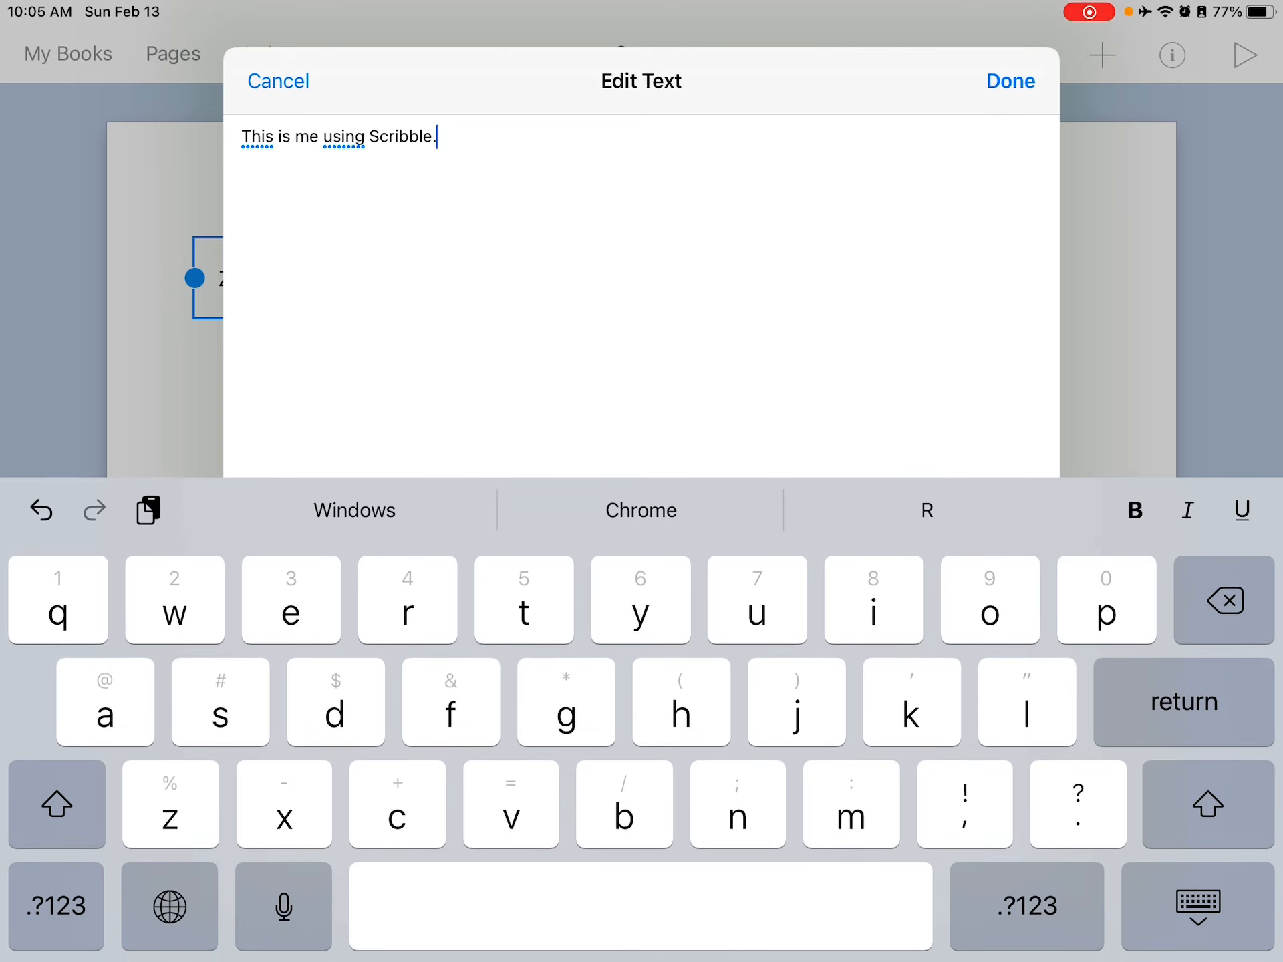
left_click(1223, 600)
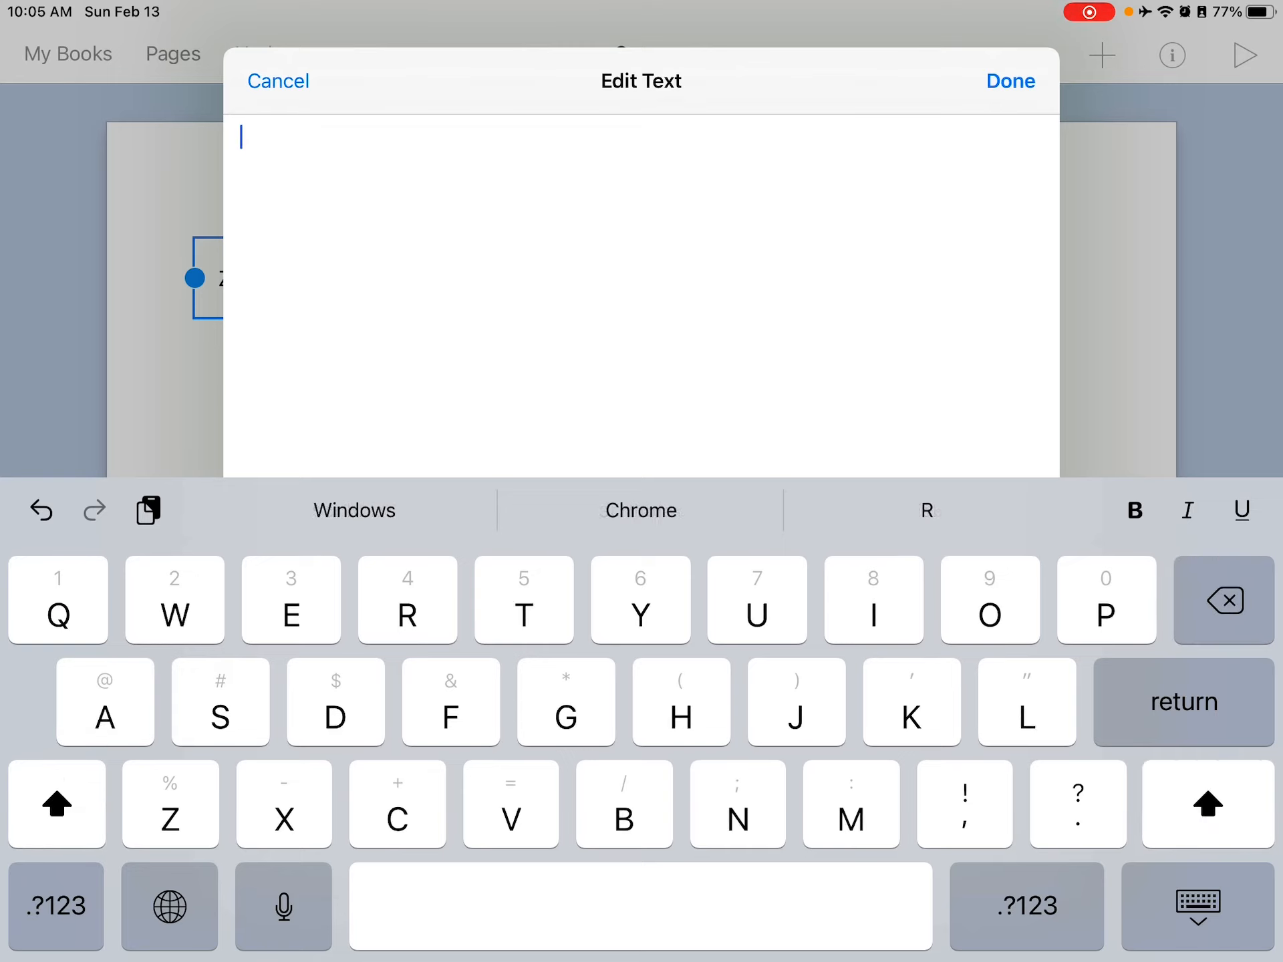
Handwrite 'VoiceOver is a screen reader', joining 'screen' and 'reader' into one word.
type("VoiceOver is a screen re")
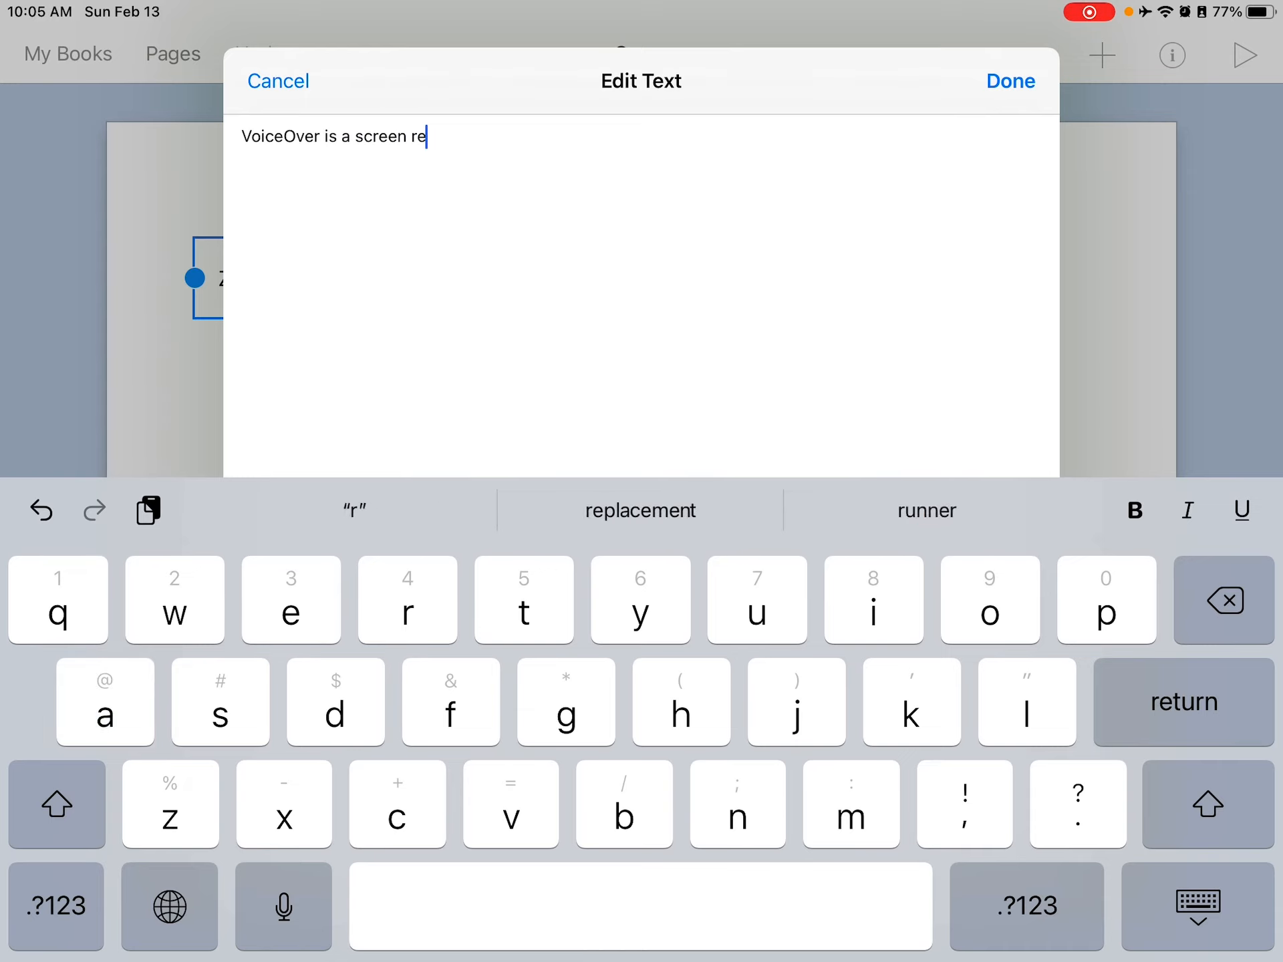
type("ader.")
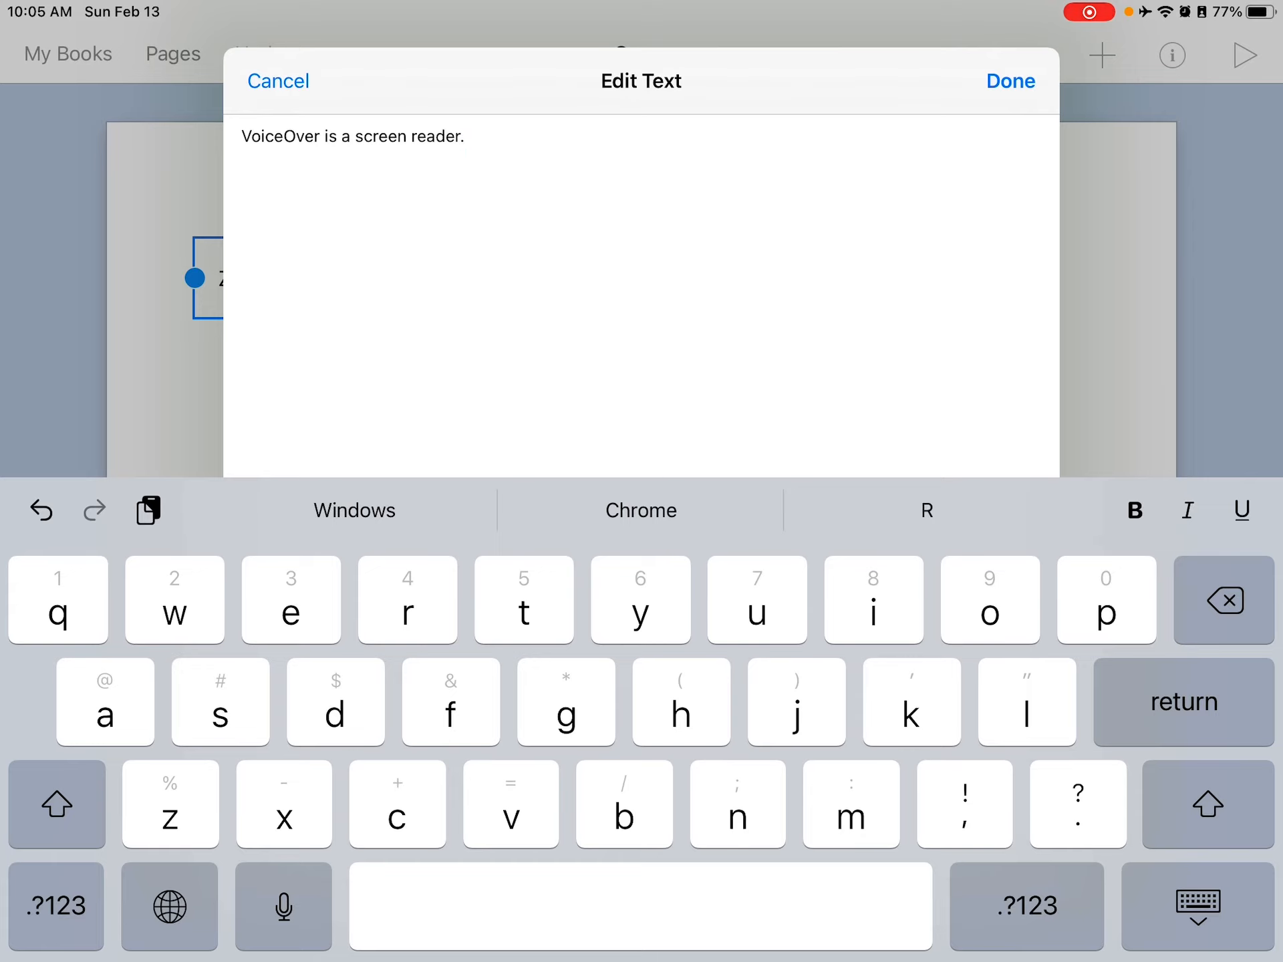
double_click(377, 136)
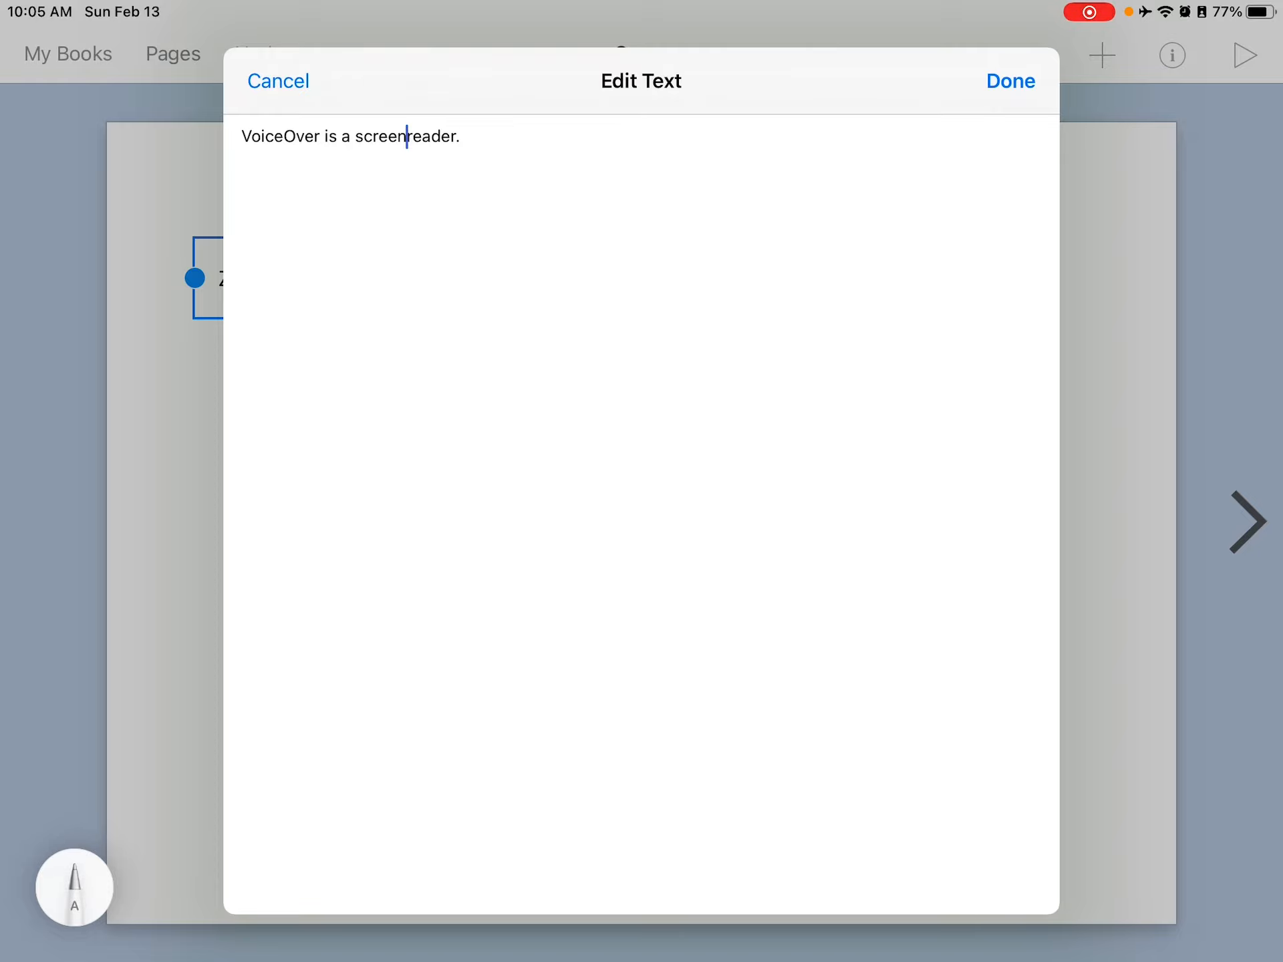
type("\" \"")
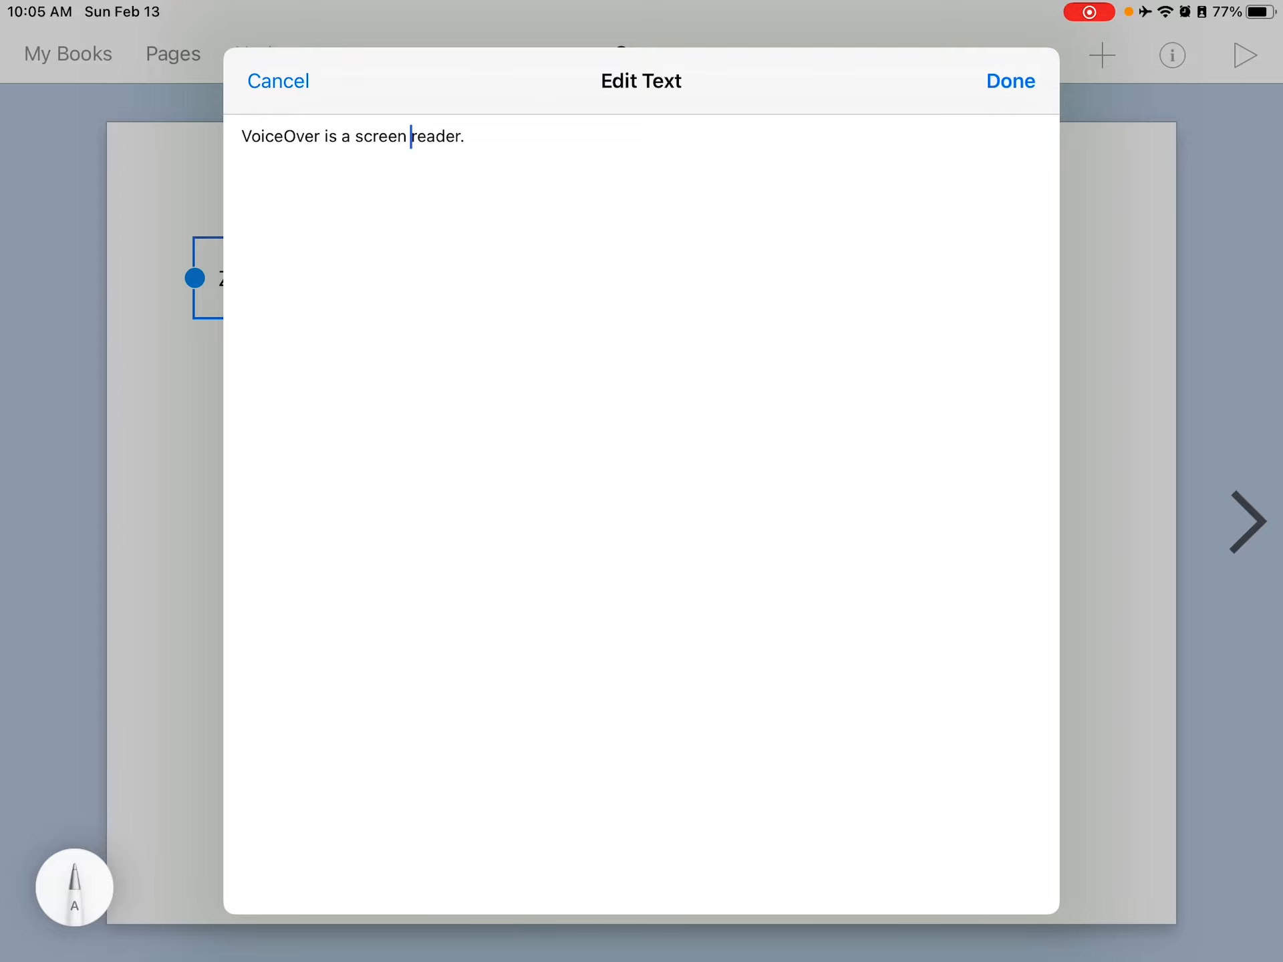
Retype 'screen reader.' and delete the trailing word 'reader.'.
double_click(385, 136)
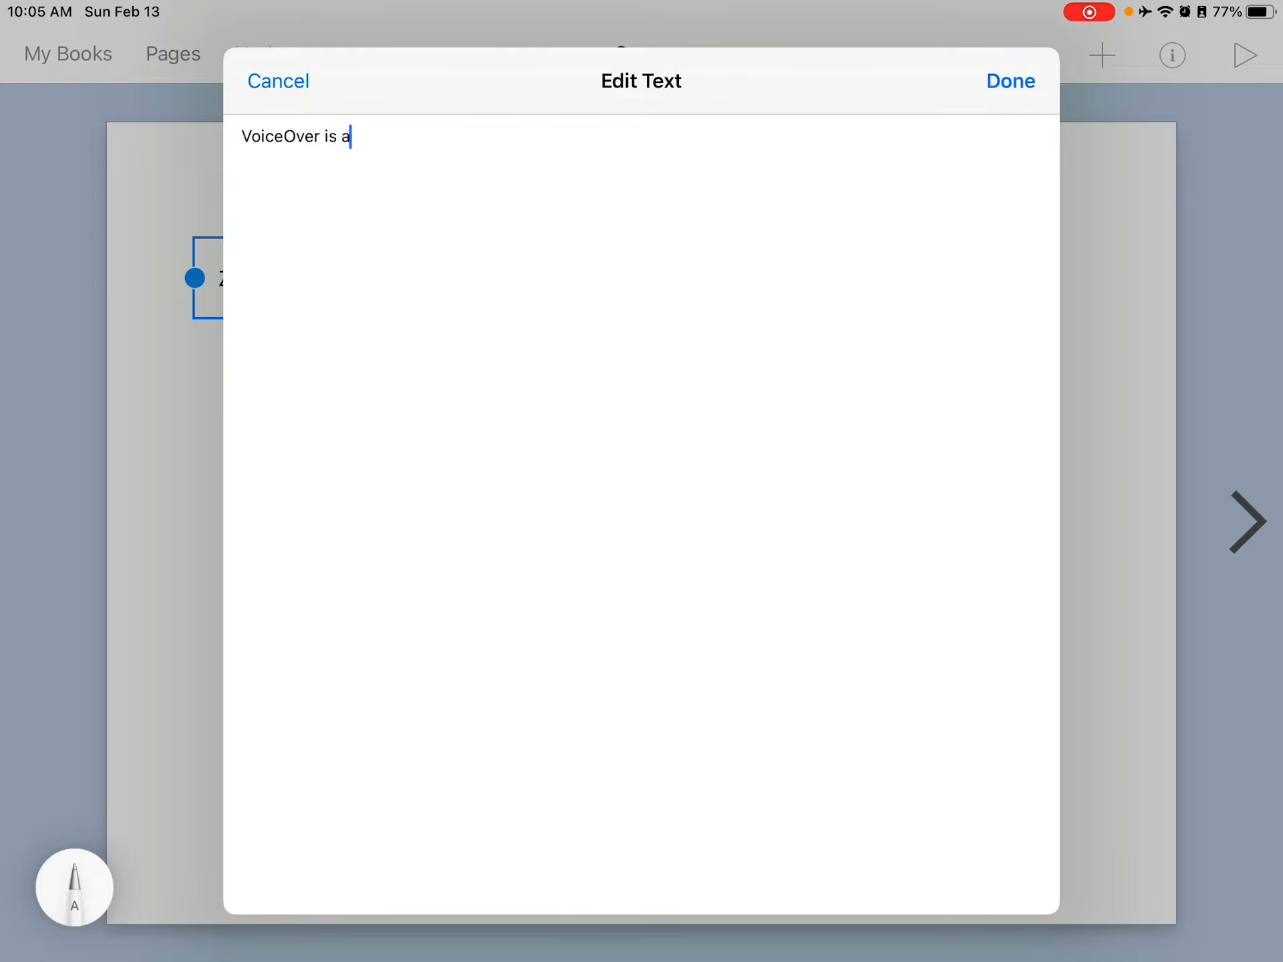
type("screen reader.")
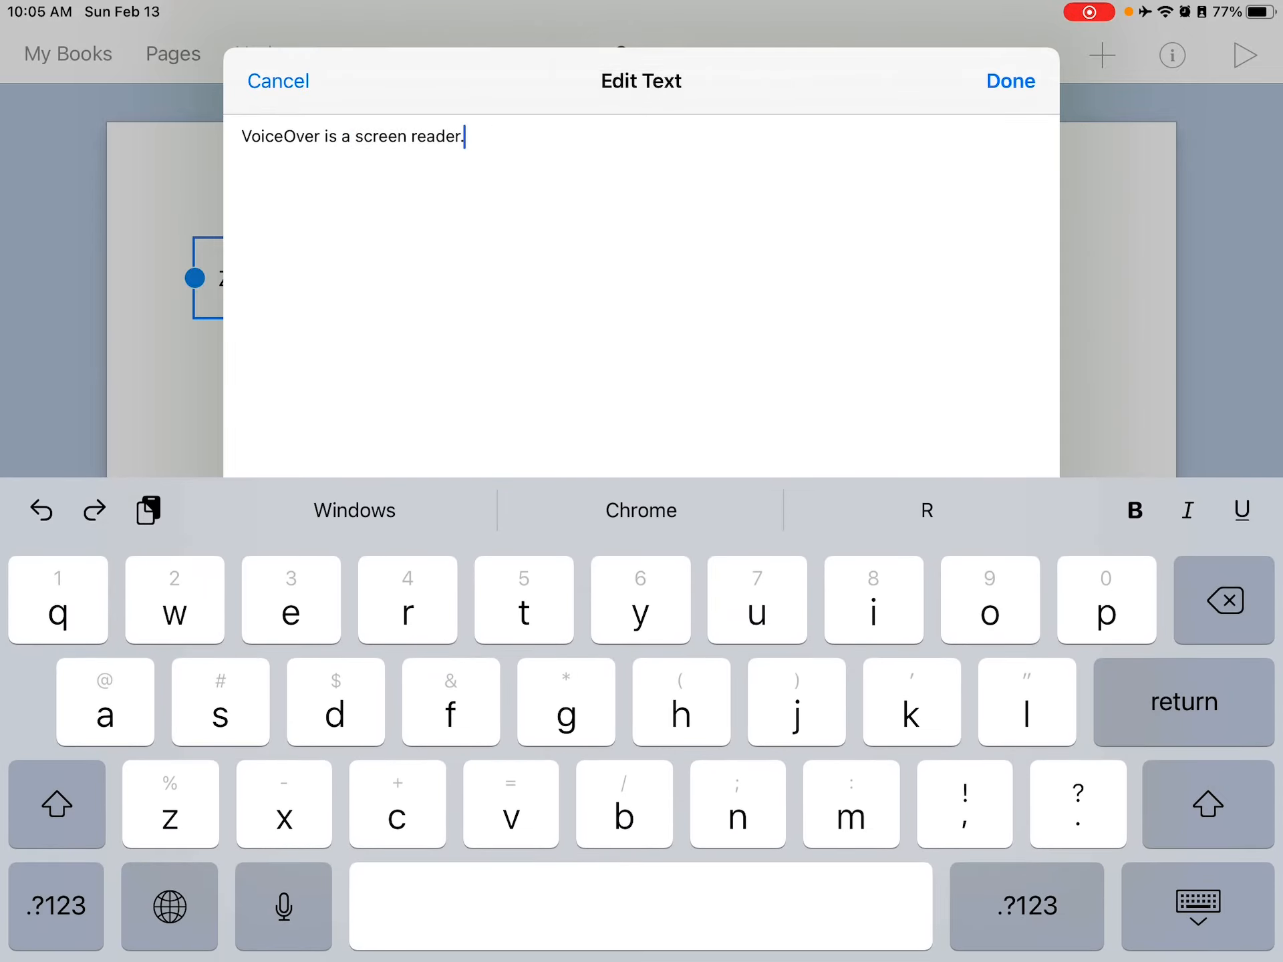
key("Backspace")
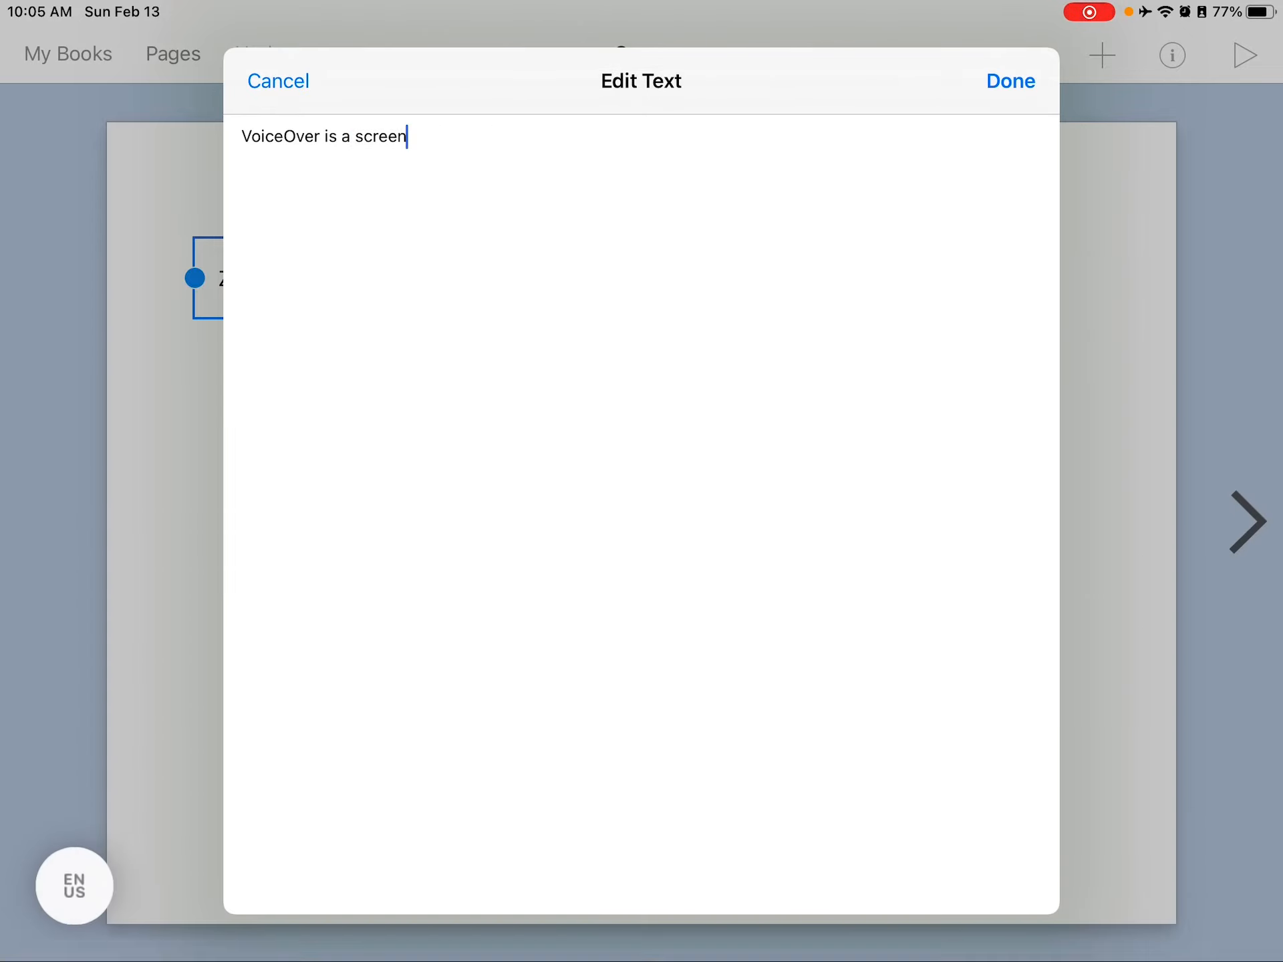
Insert 'reads items on your' after VoiceOver and add a closing period.
key("backspace")
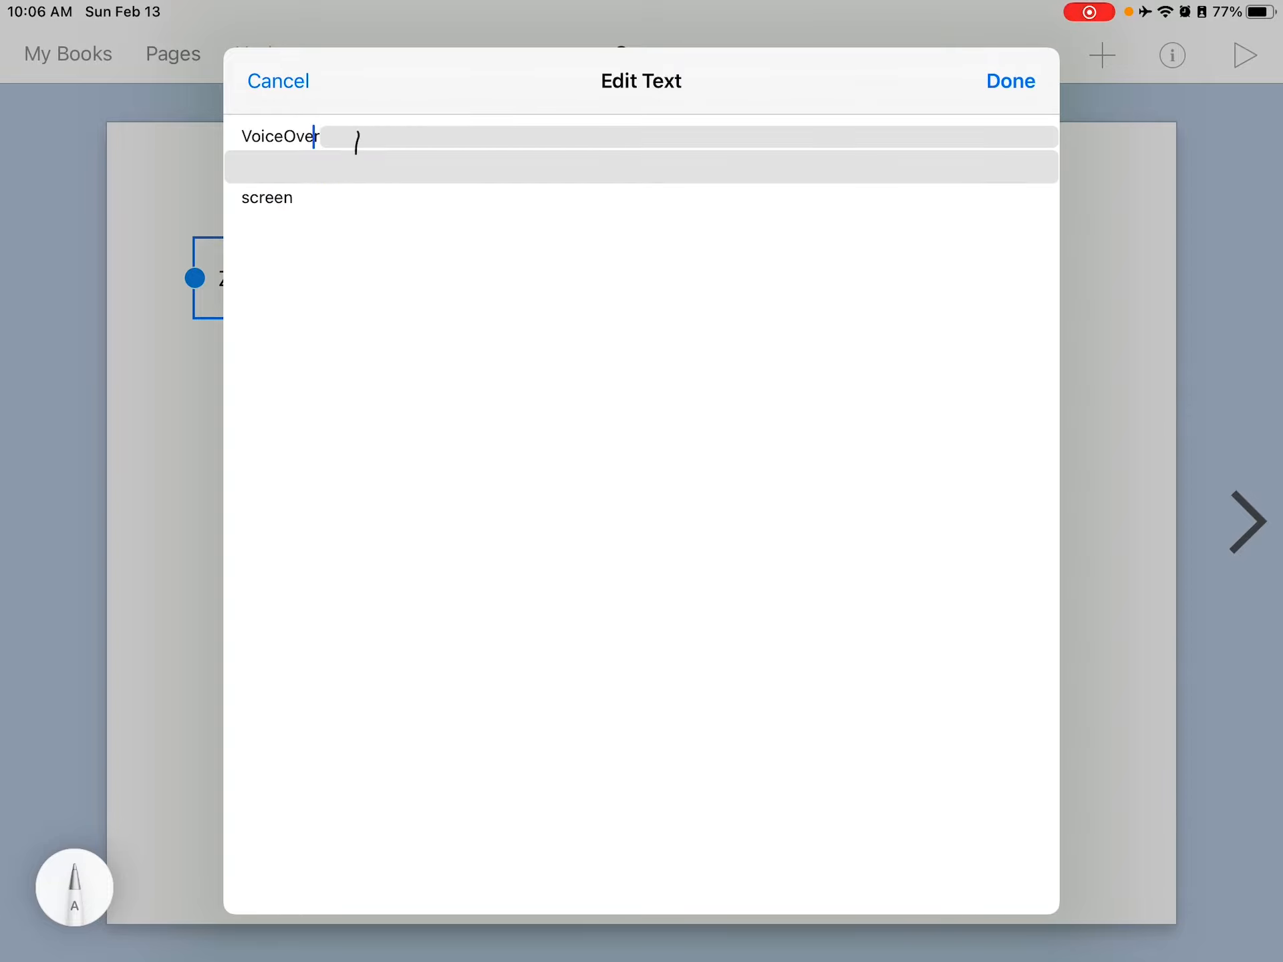
left_click_drag(352, 143, 483, 147)
type(" reads items")
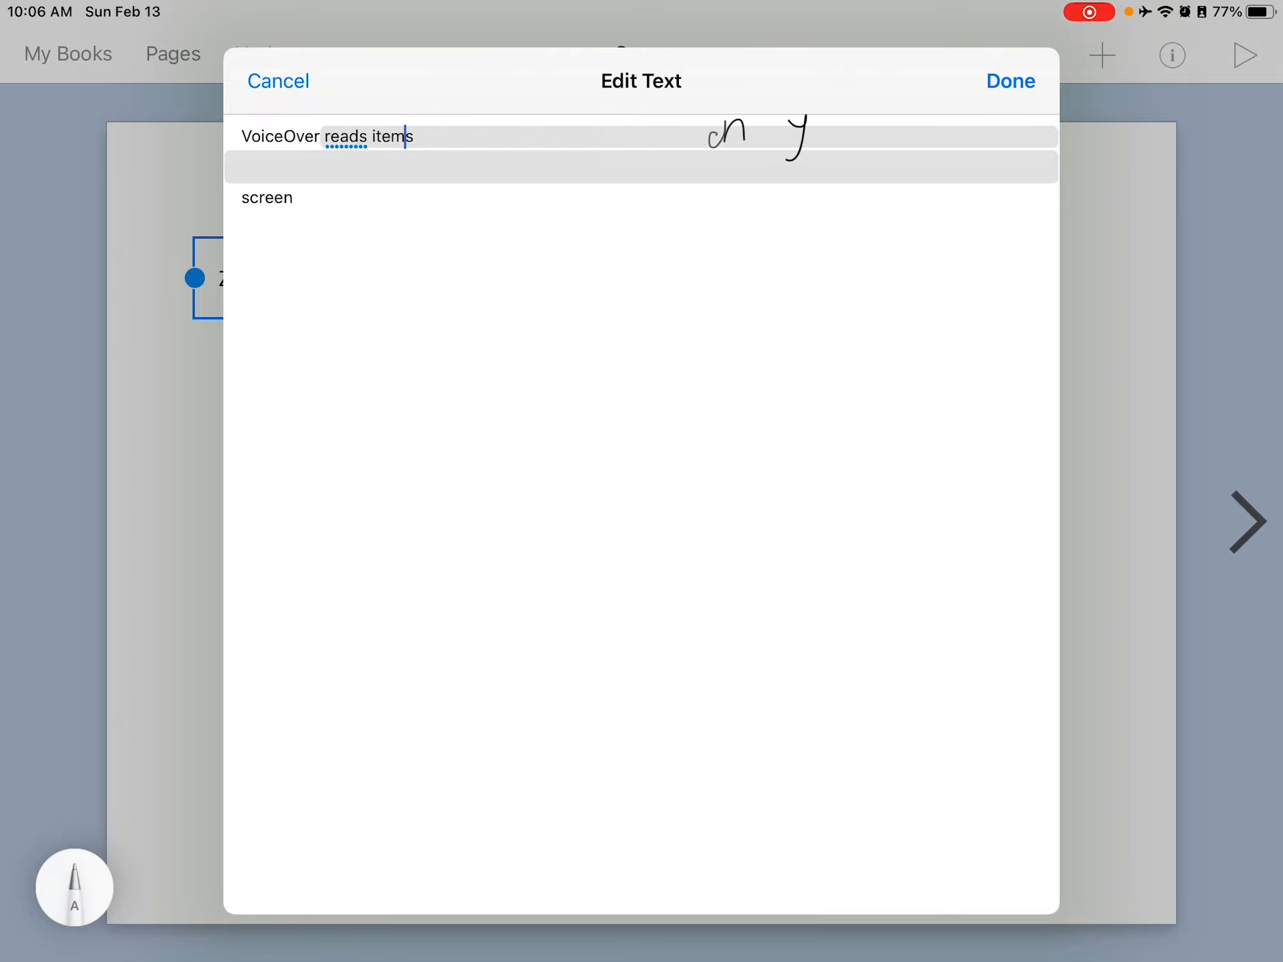
type("on your screen")
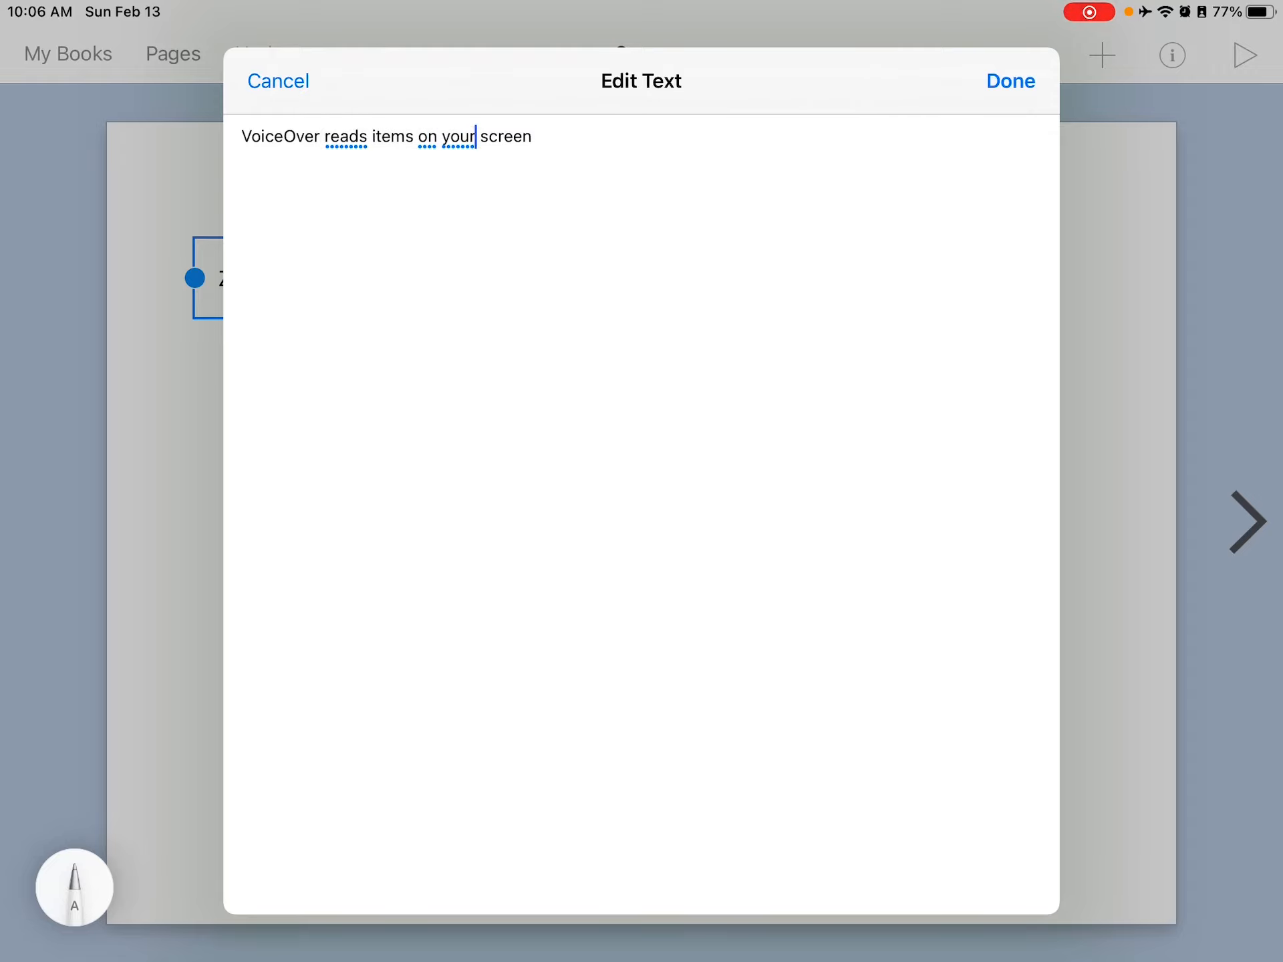
type("r")
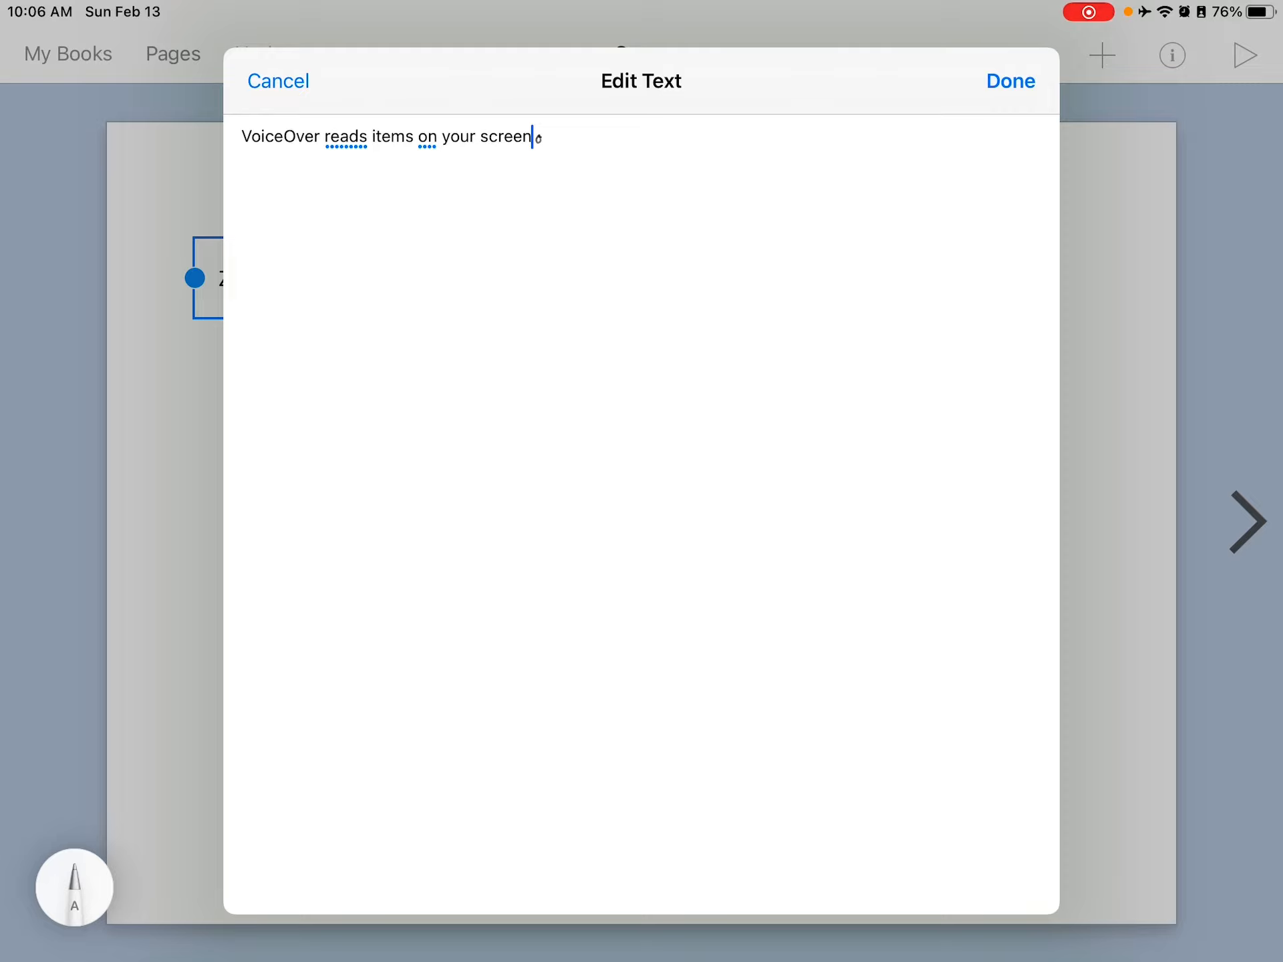
type(".")
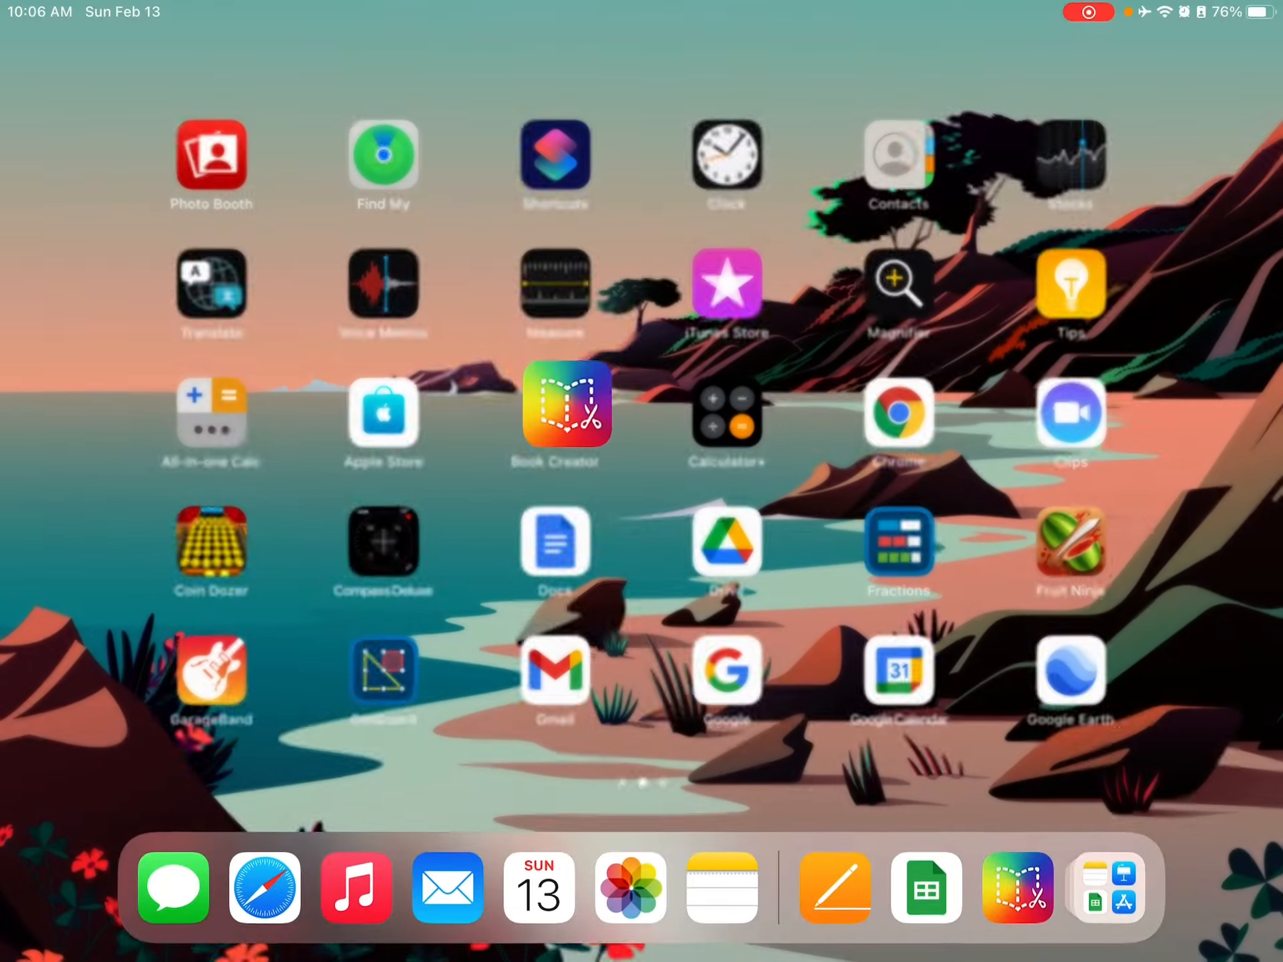
Open Pages from the dock and handwrite a few letters into Blank 3.
left_click(834, 888)
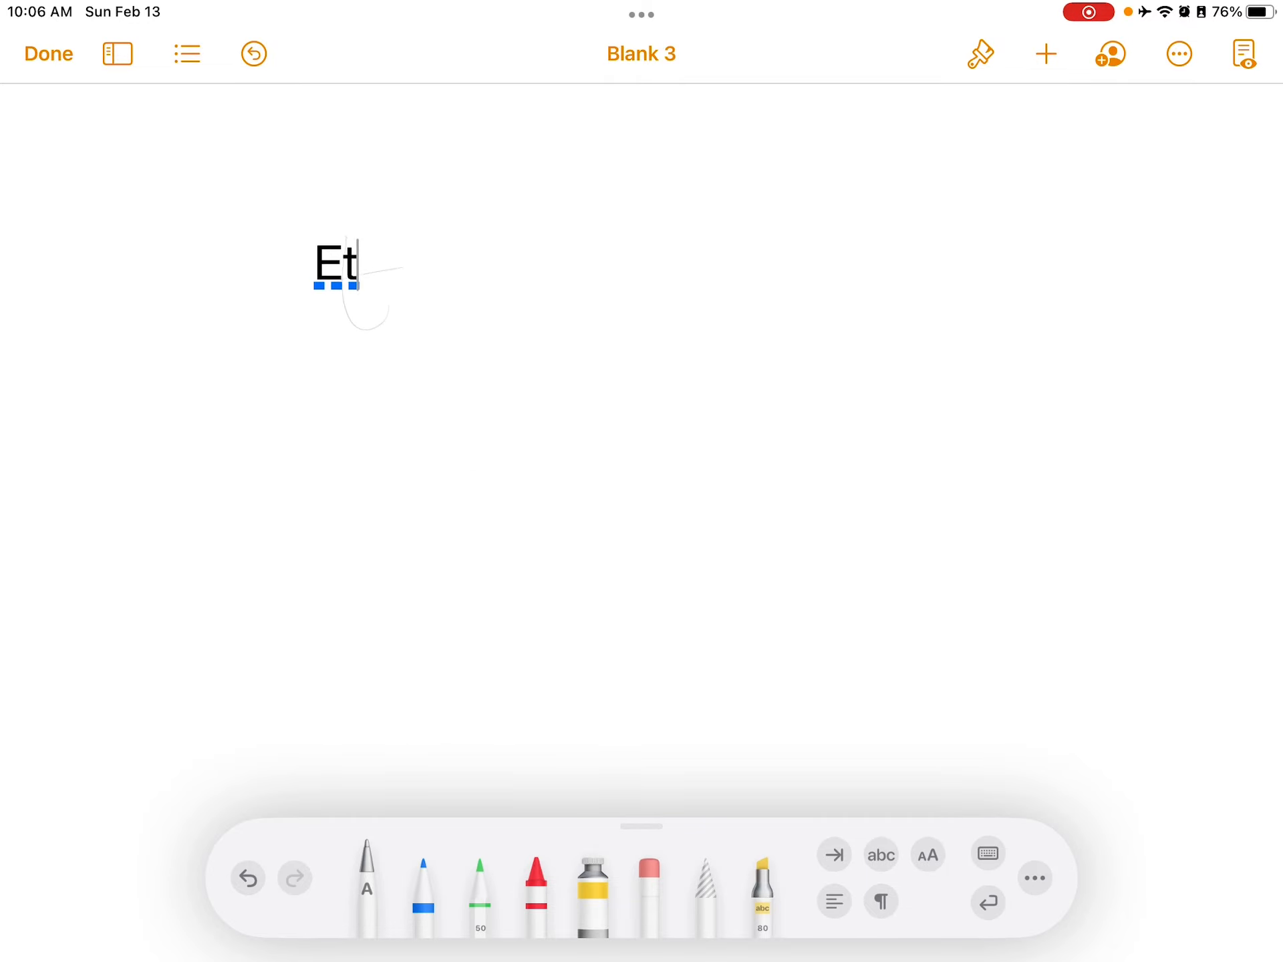
type("c")
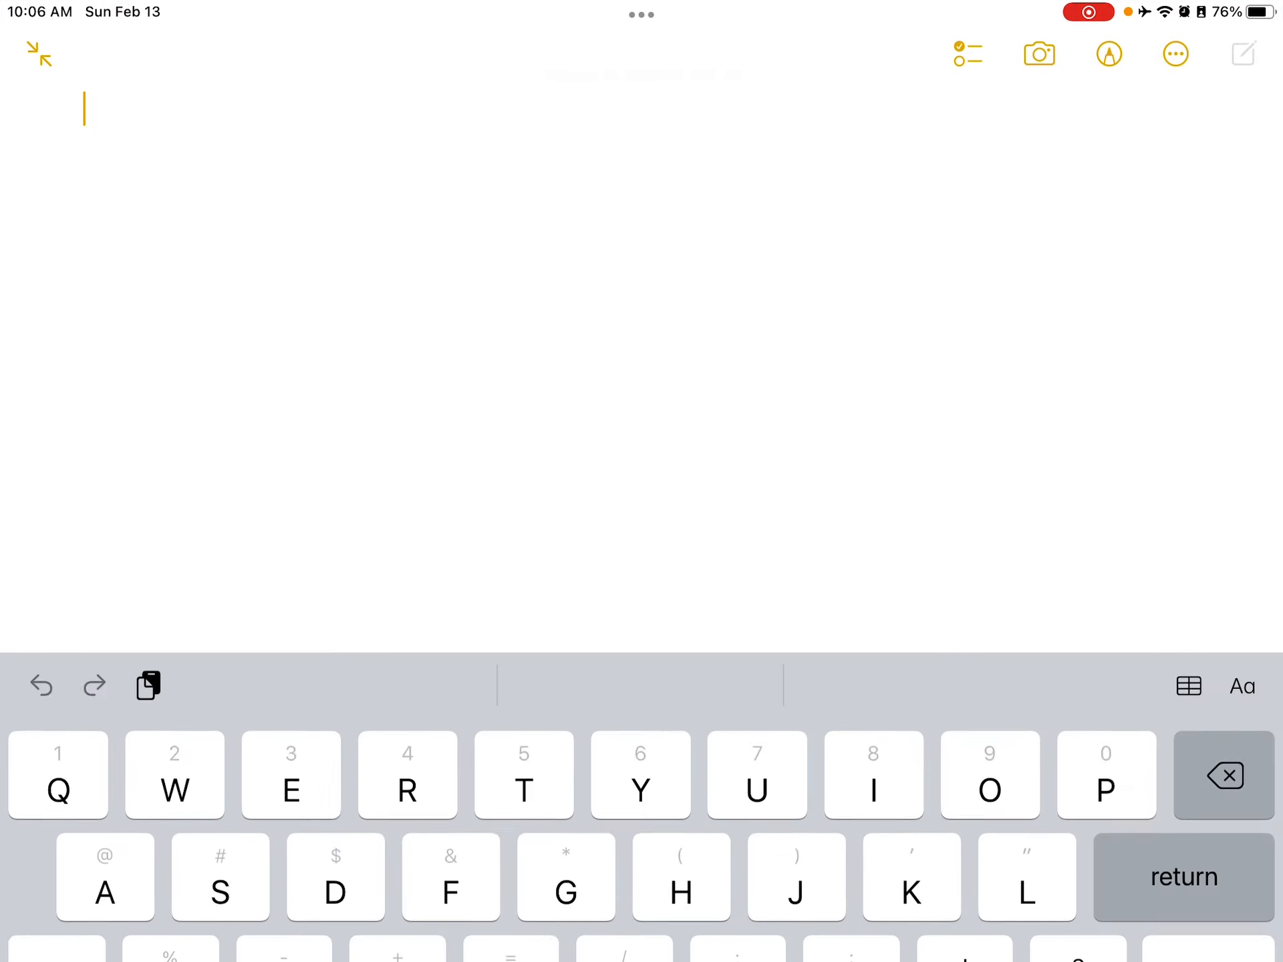
Draw a handwritten 'e' with the markup tools, clear the lasso, and open the More menu.
left_click(1108, 54)
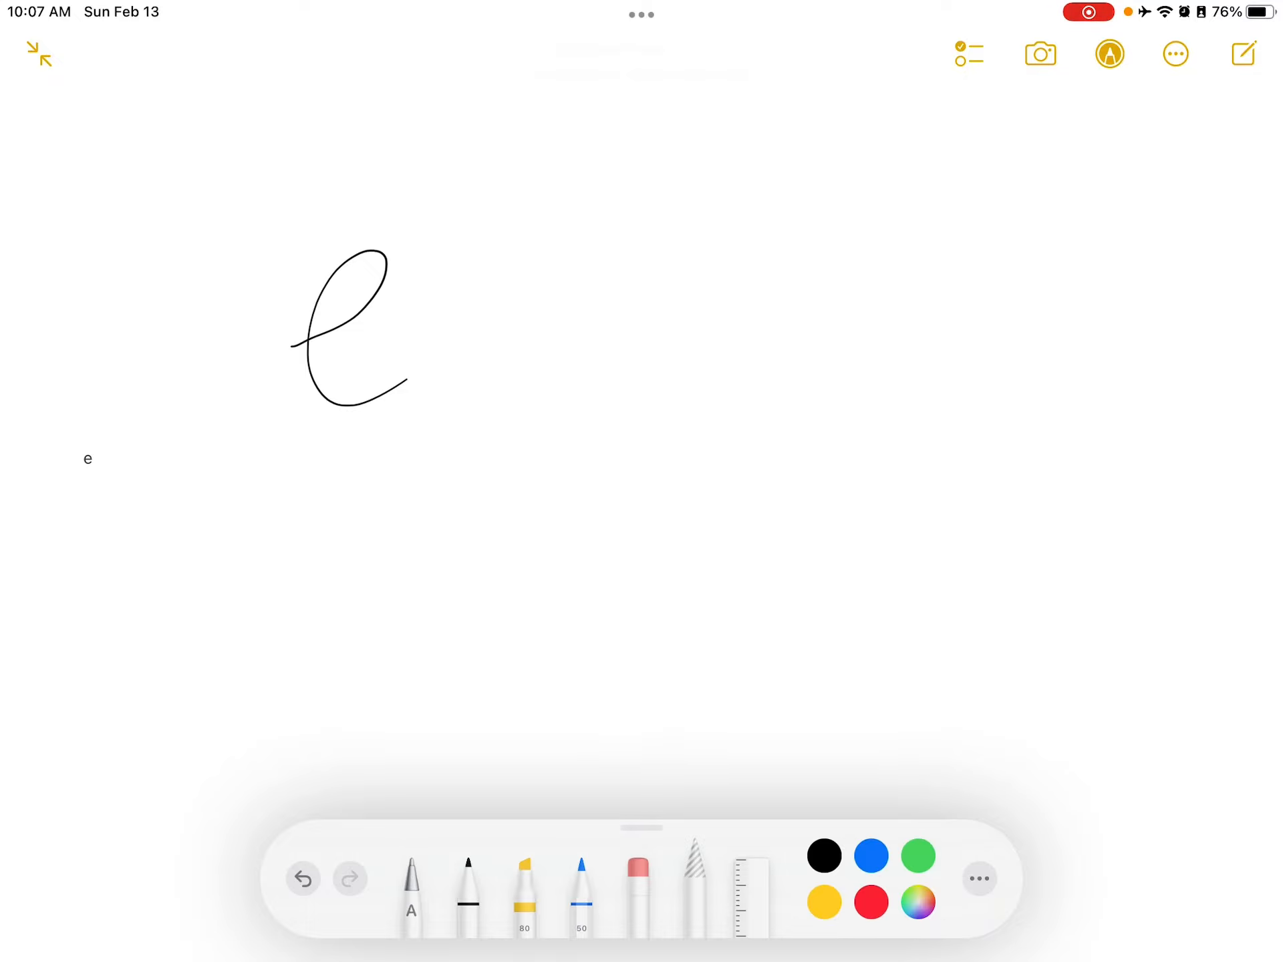
left_click(824, 855)
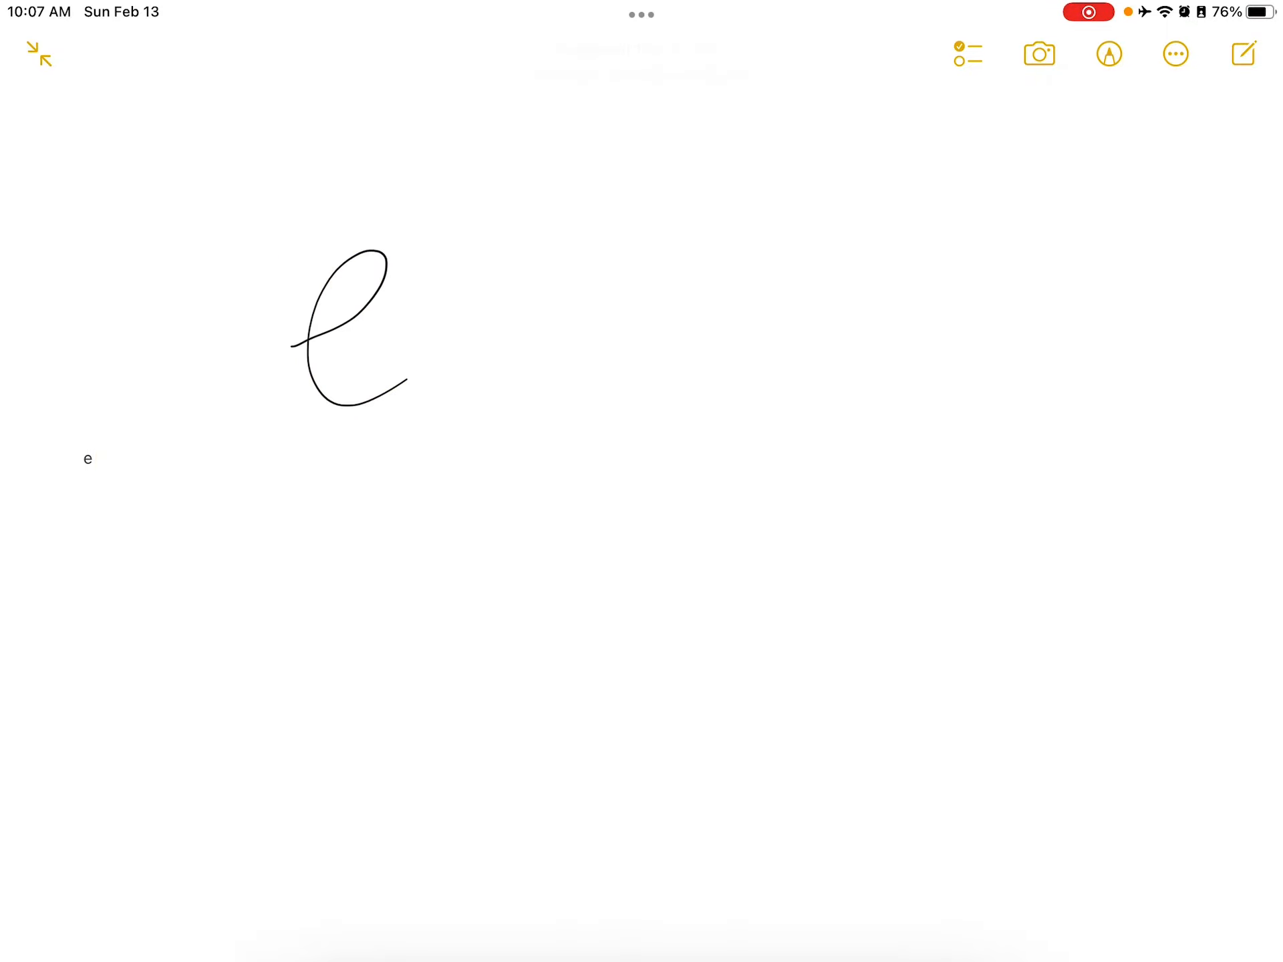
left_click(1108, 54)
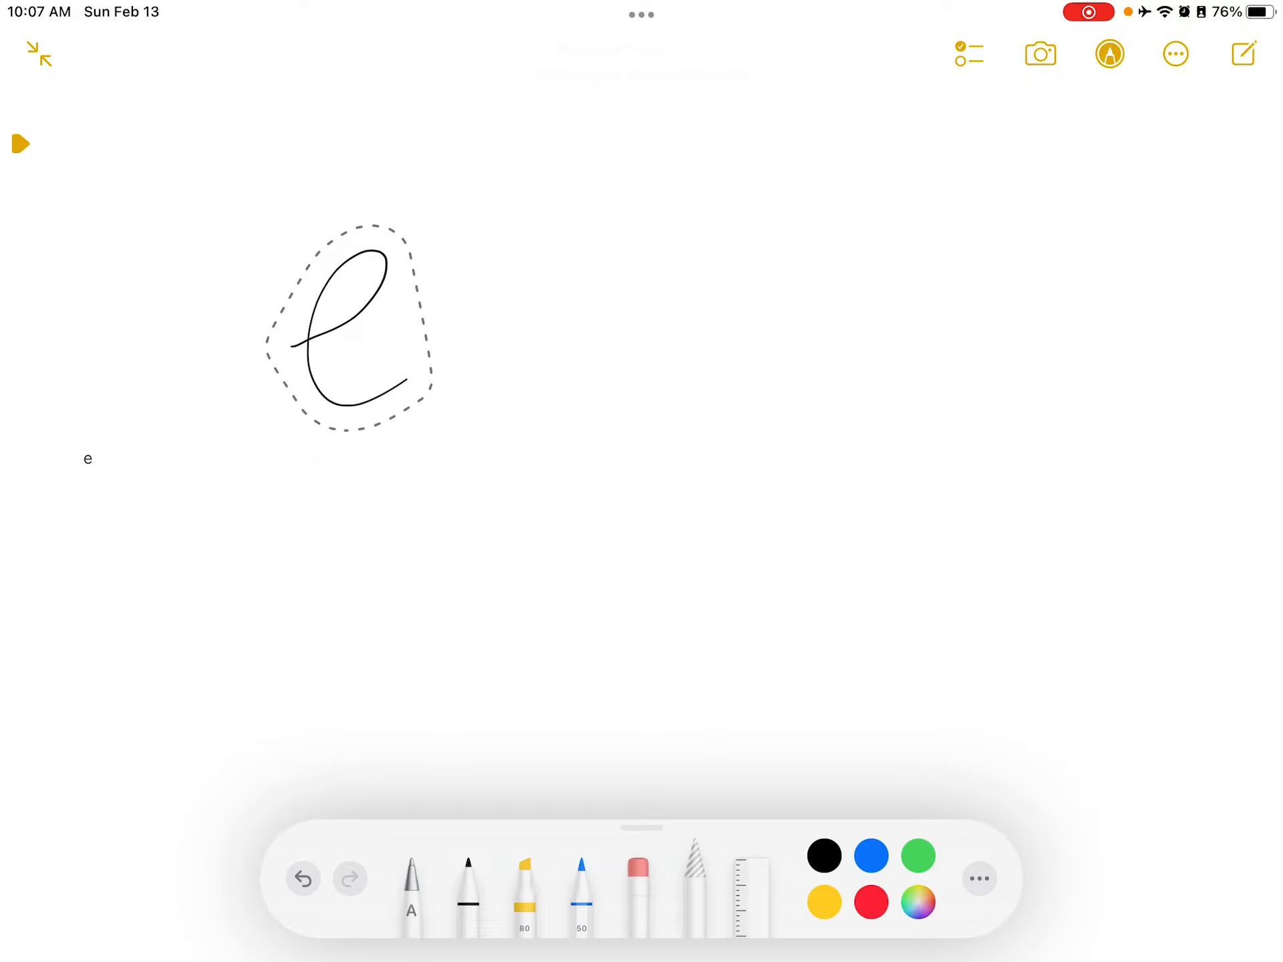
left_click(350, 327)
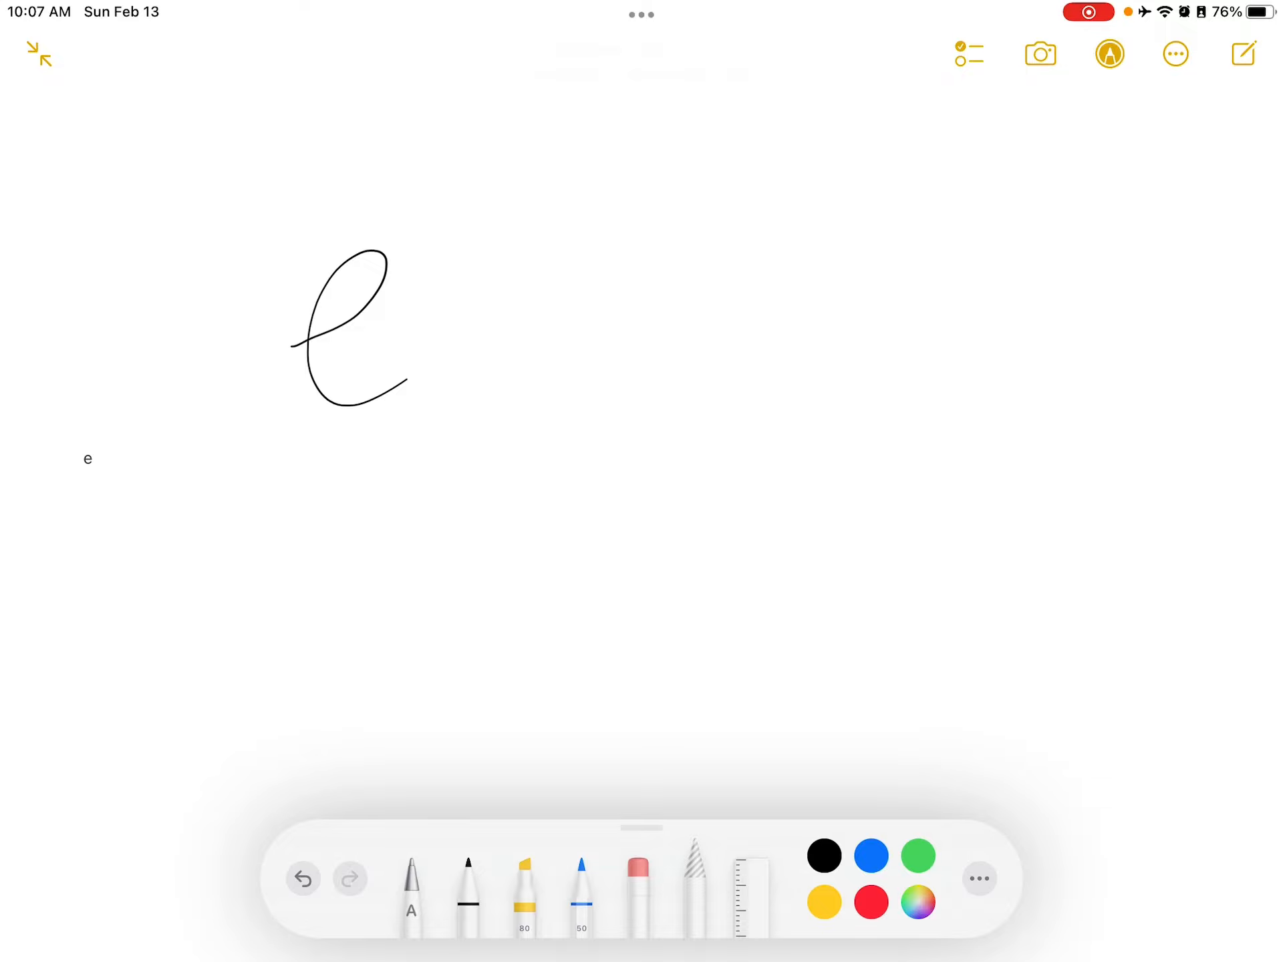
left_click(1175, 54)
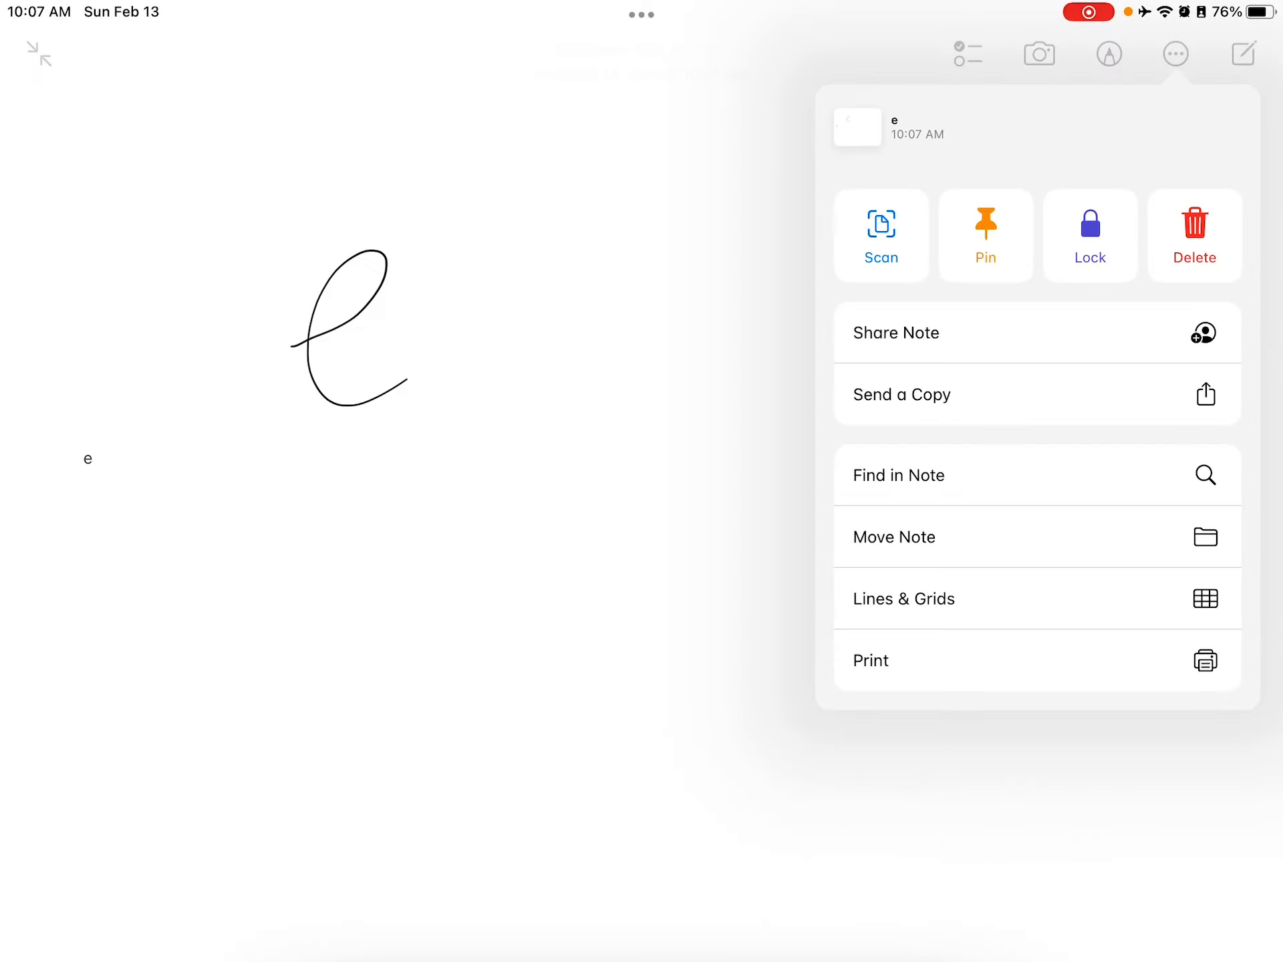
Find 'e' in the note, matching the handwritten e, then close the search.
left_click(897, 474)
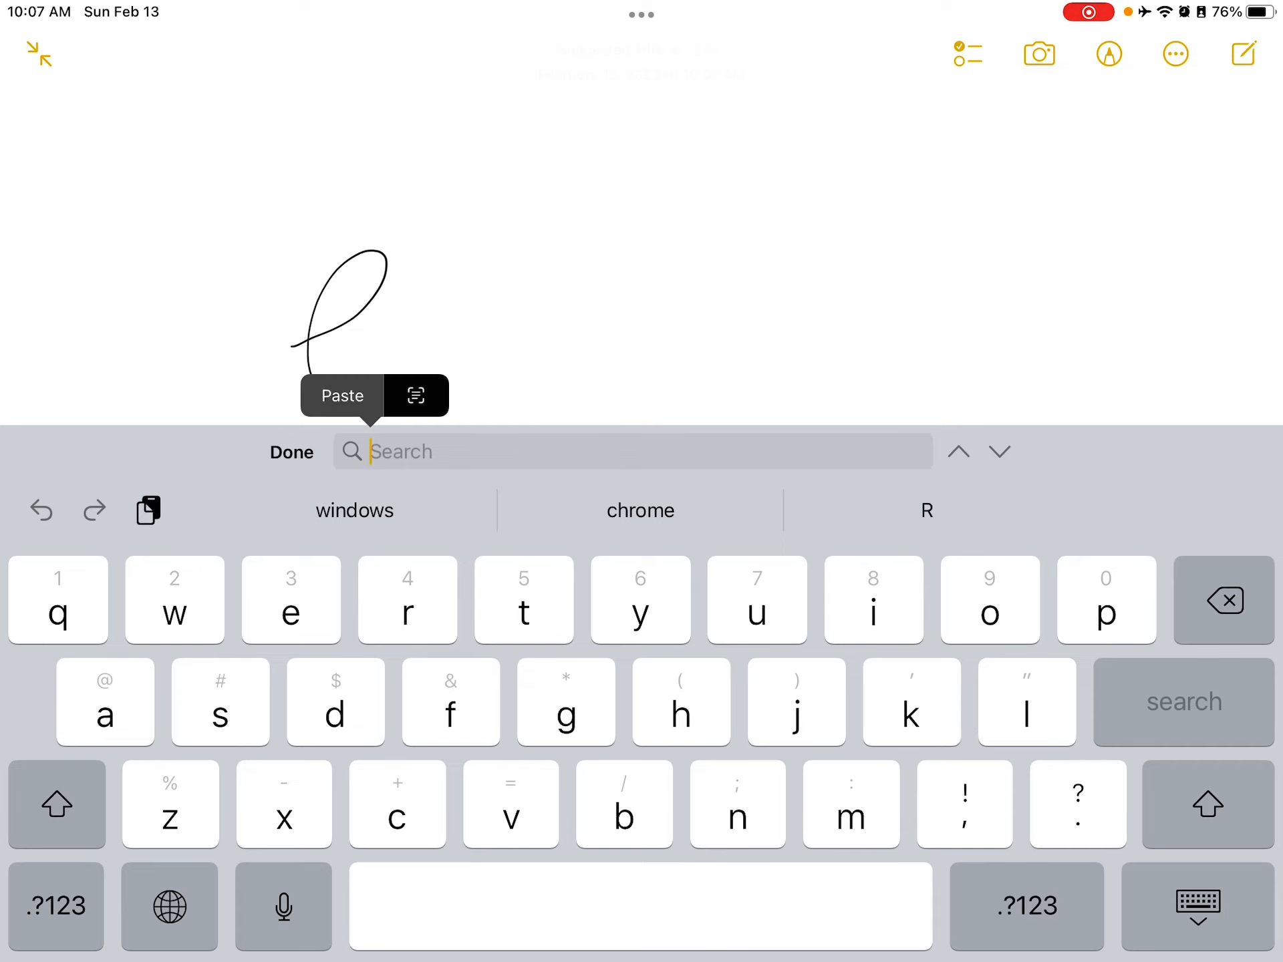
type("e")
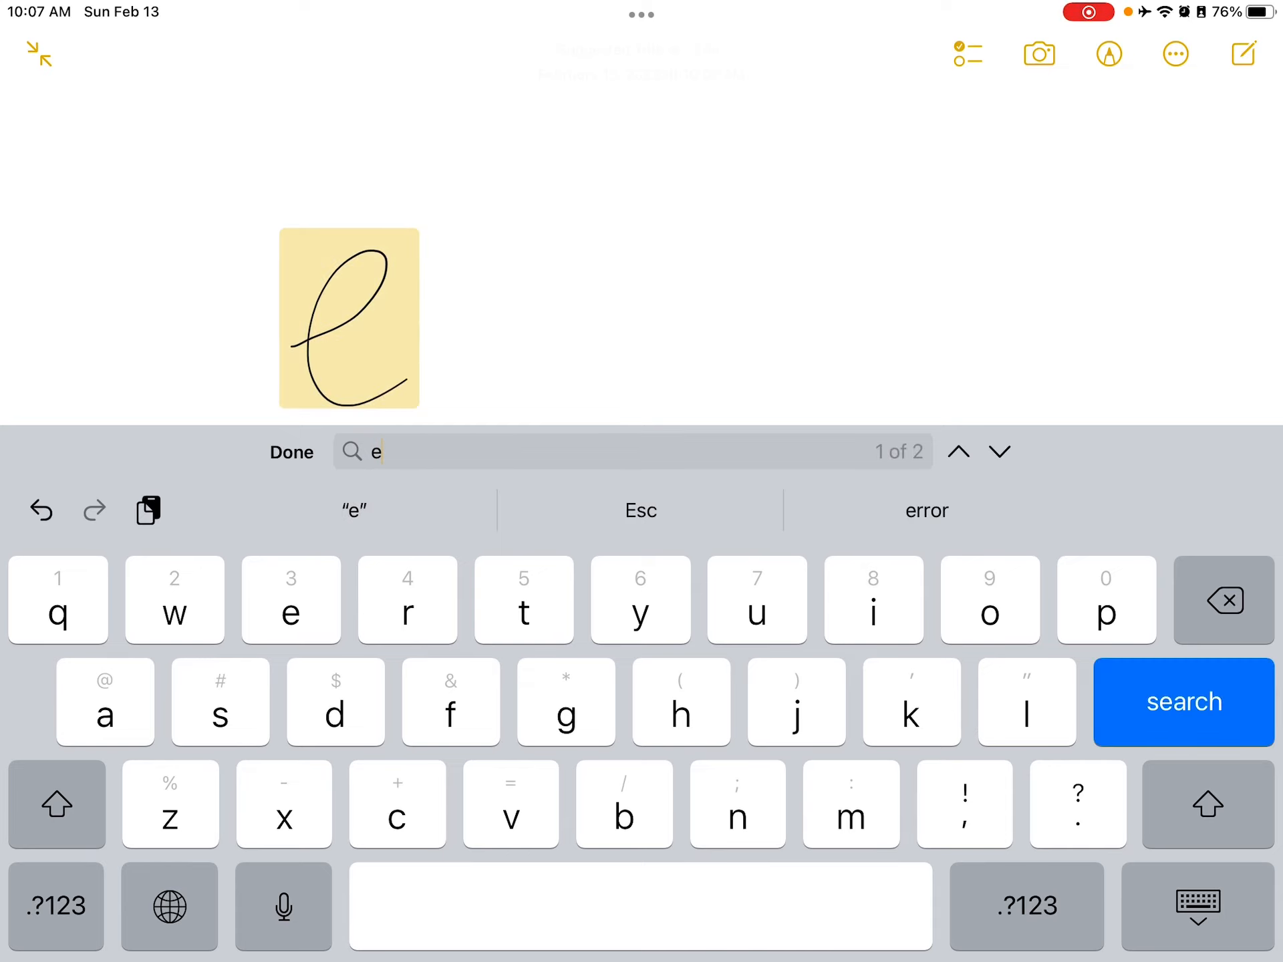
left_click(292, 452)
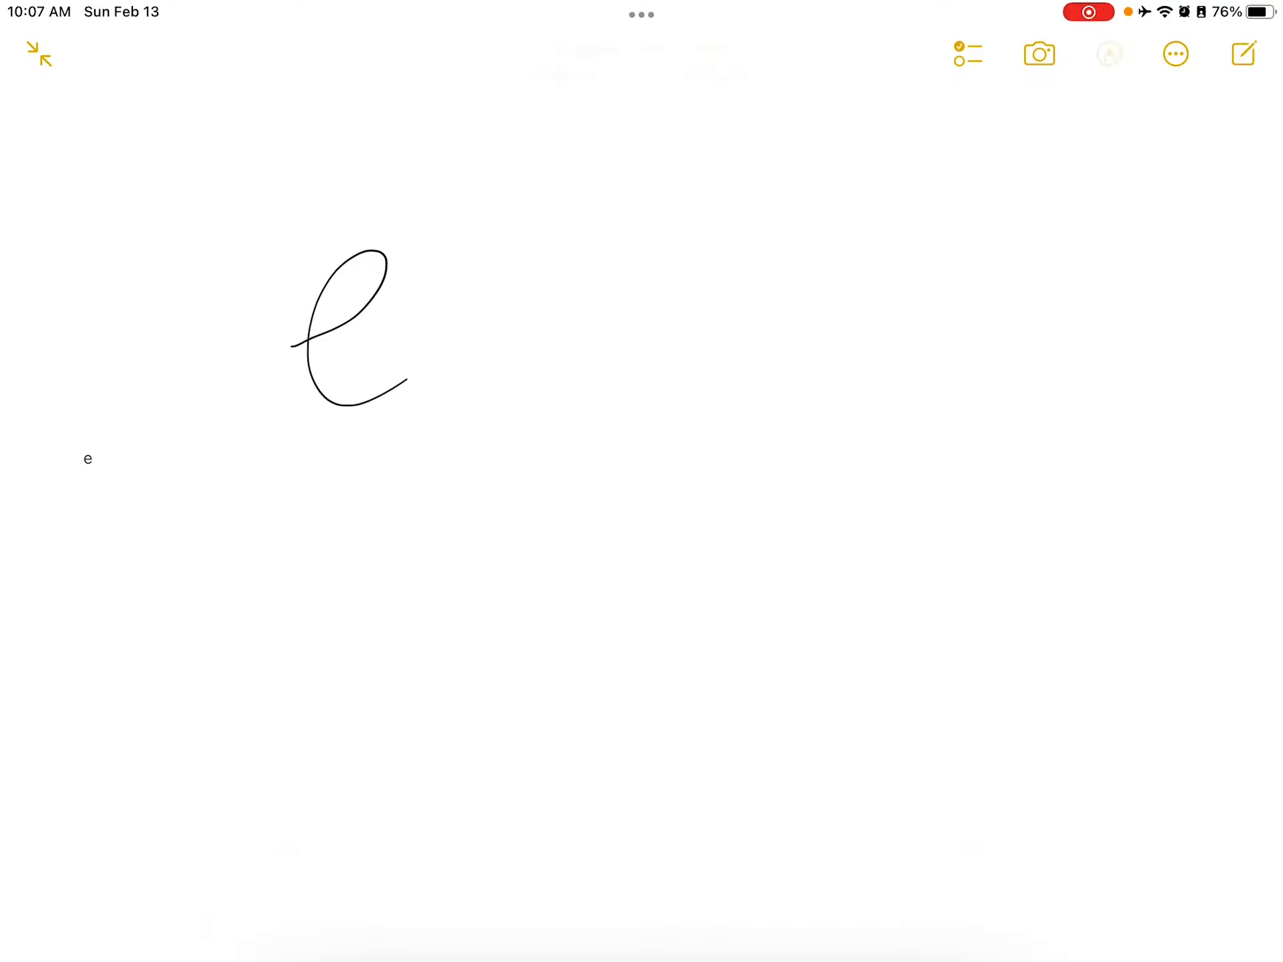
Draw triangles beside the handwritten e, holding the pencil so they snap straight.
left_click(1109, 53)
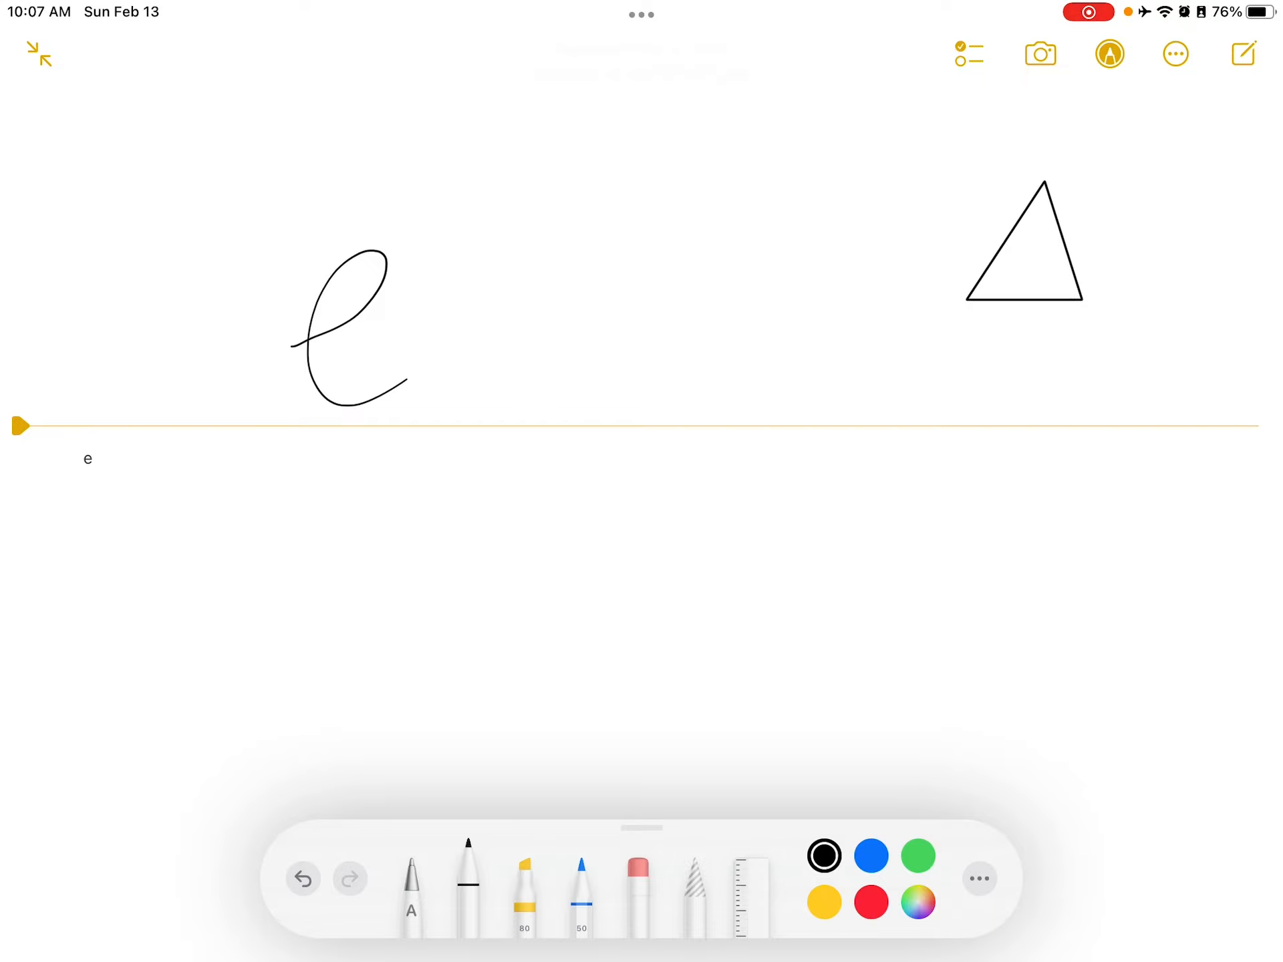
left_click_drag(687, 123, 704, 237)
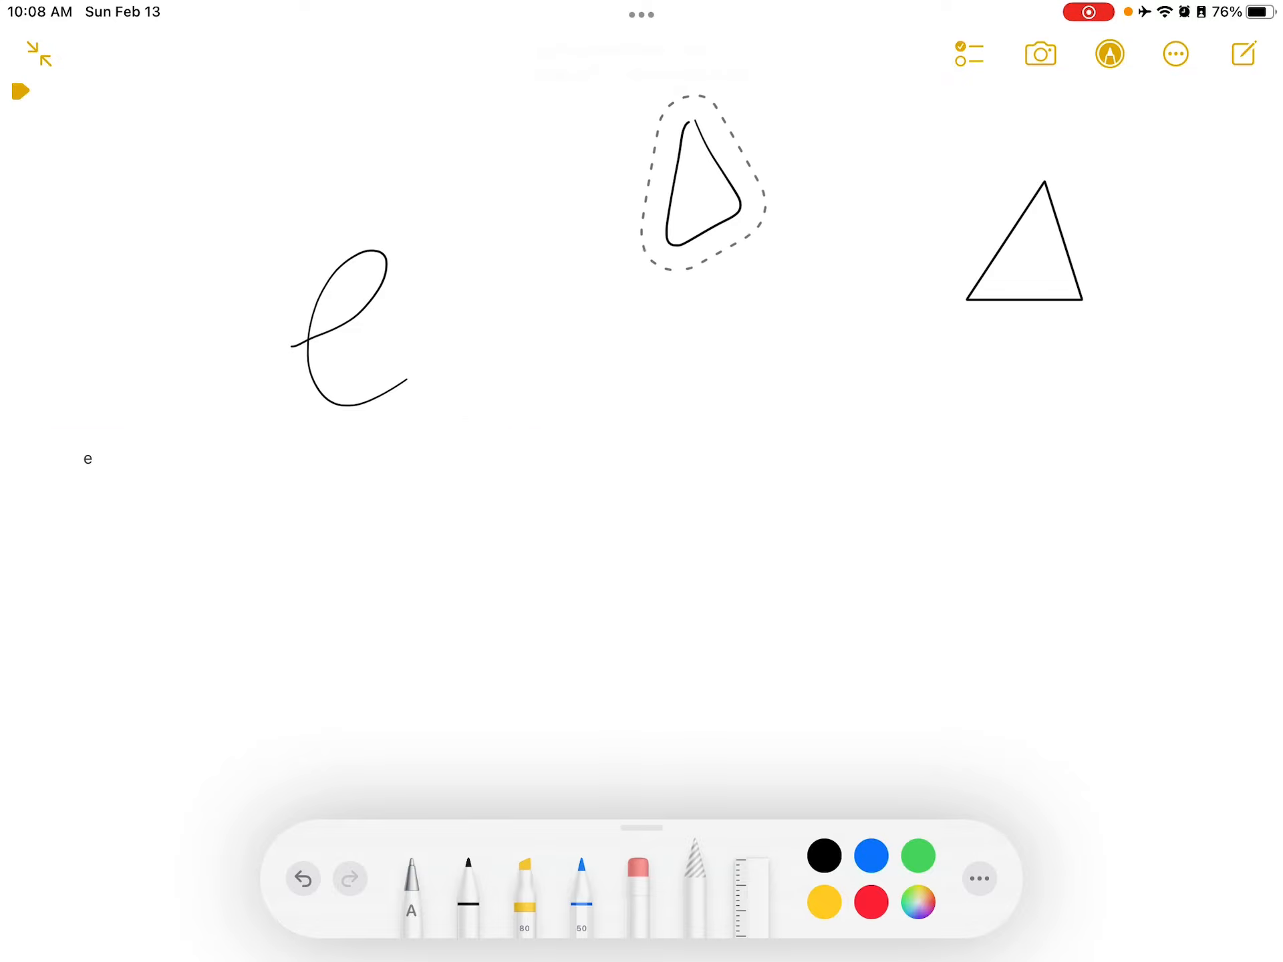
left_click(699, 180)
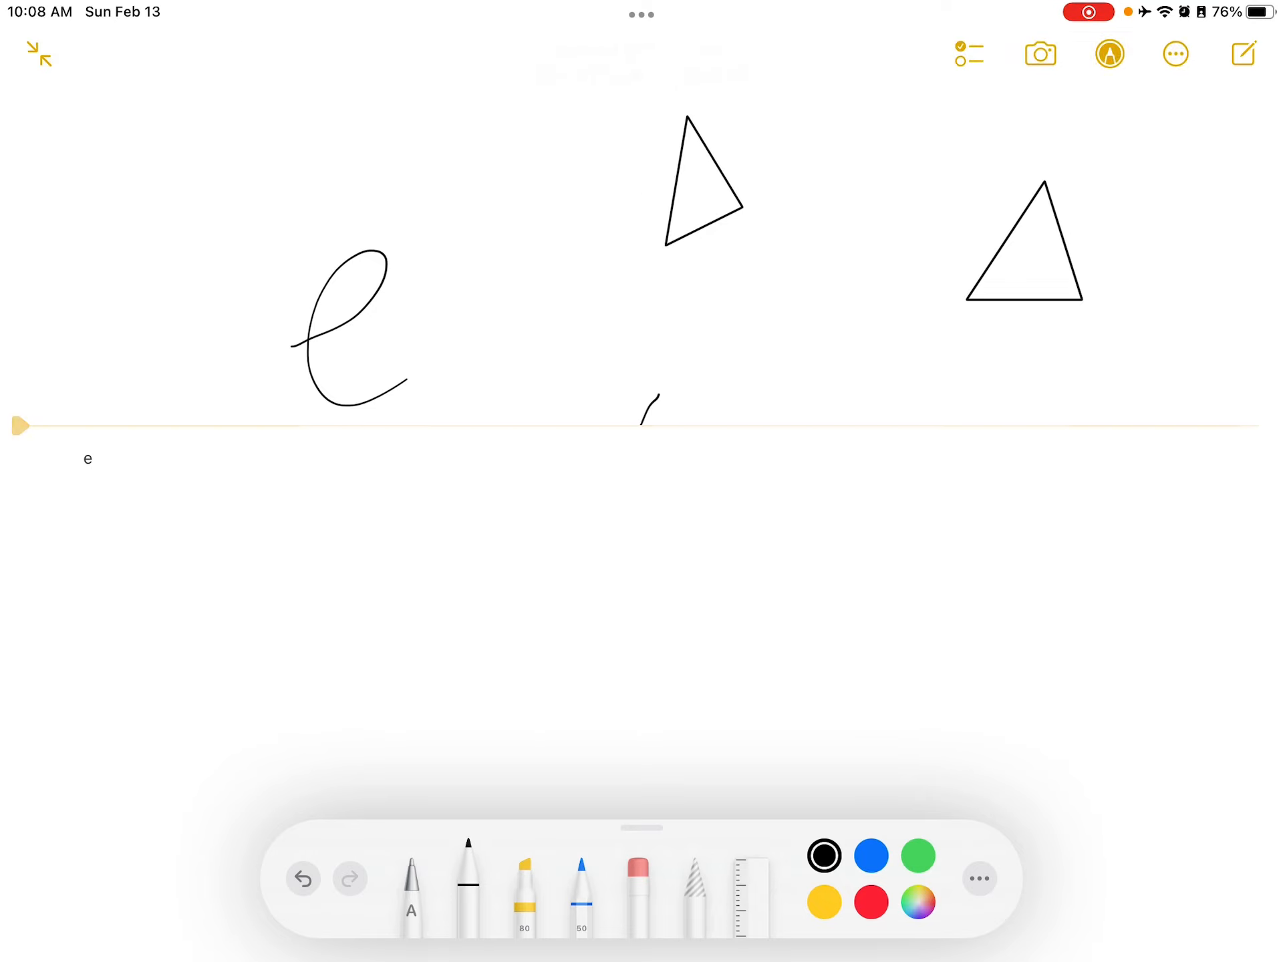
left_click_drag(634, 426, 679, 400)
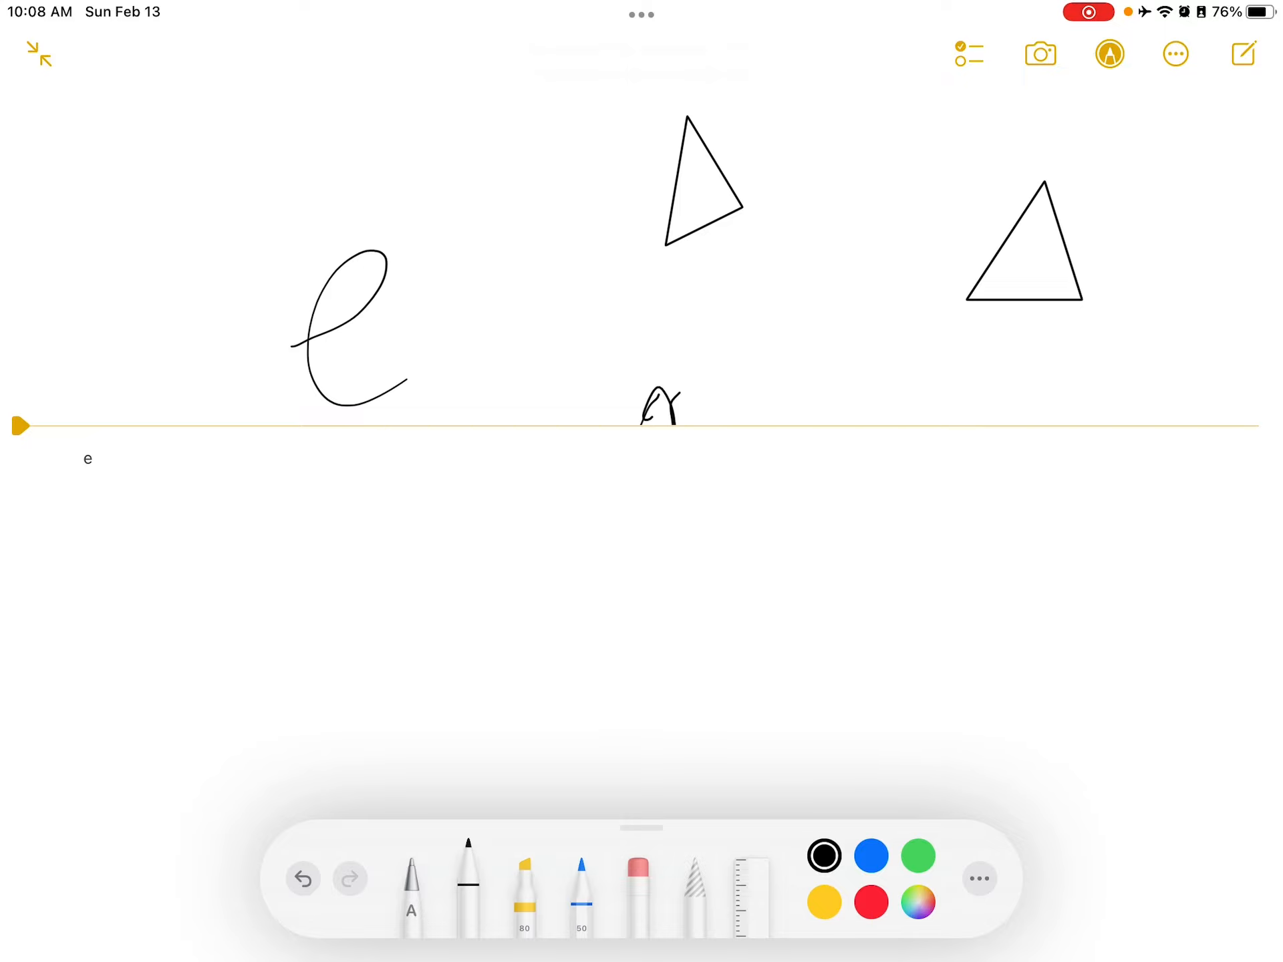